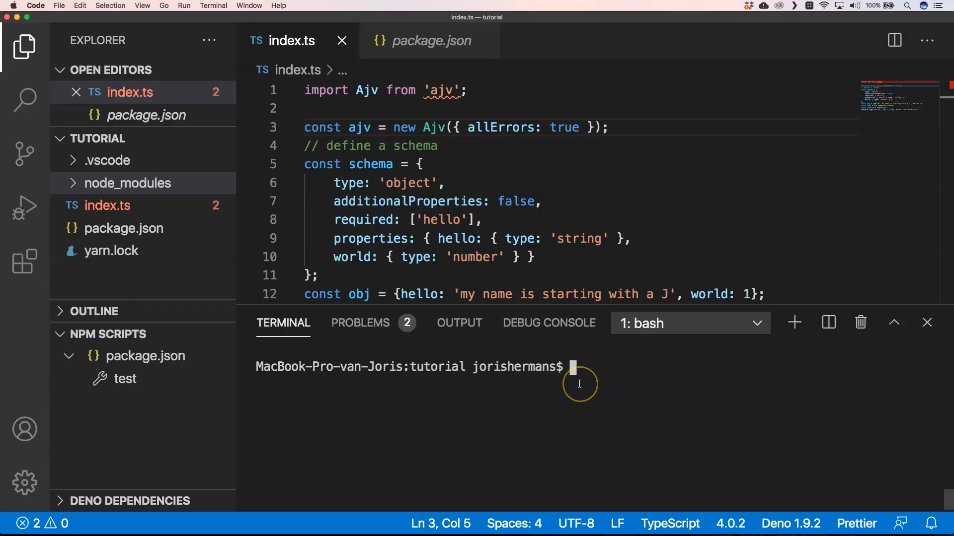
# Step: Install esbuild 0.12.1 into the project with yarn from the integrated terminal
pyautogui.write('yarn i')
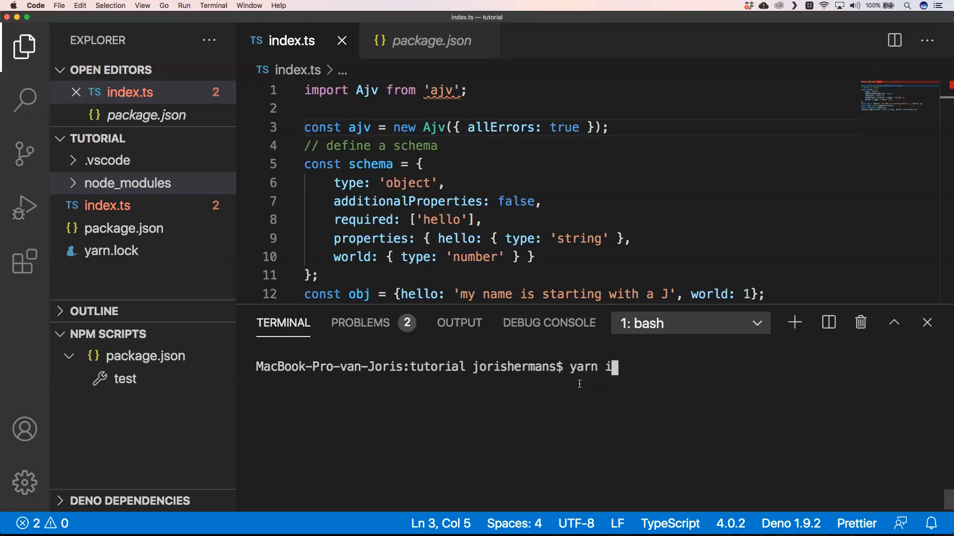
pyautogui.write('nstall')
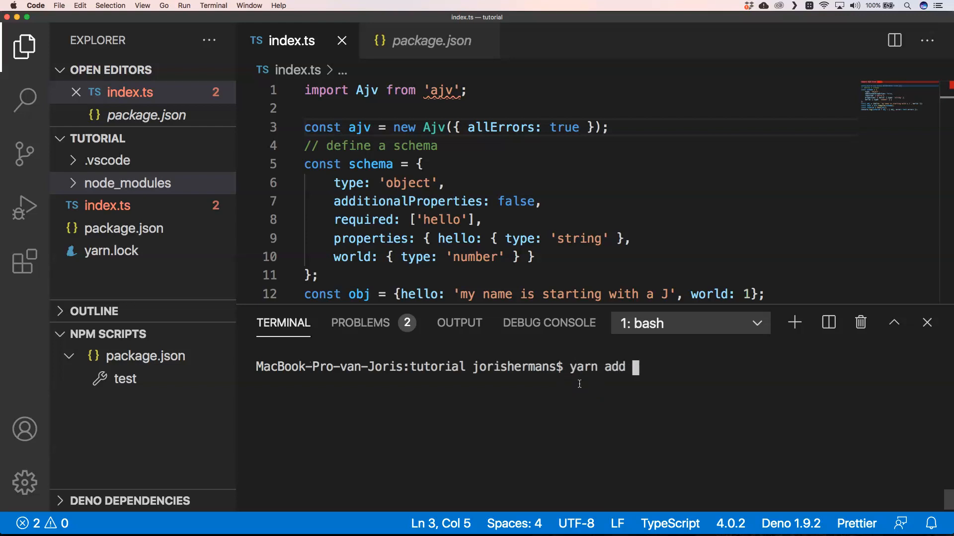
pyautogui.write('esbuild')
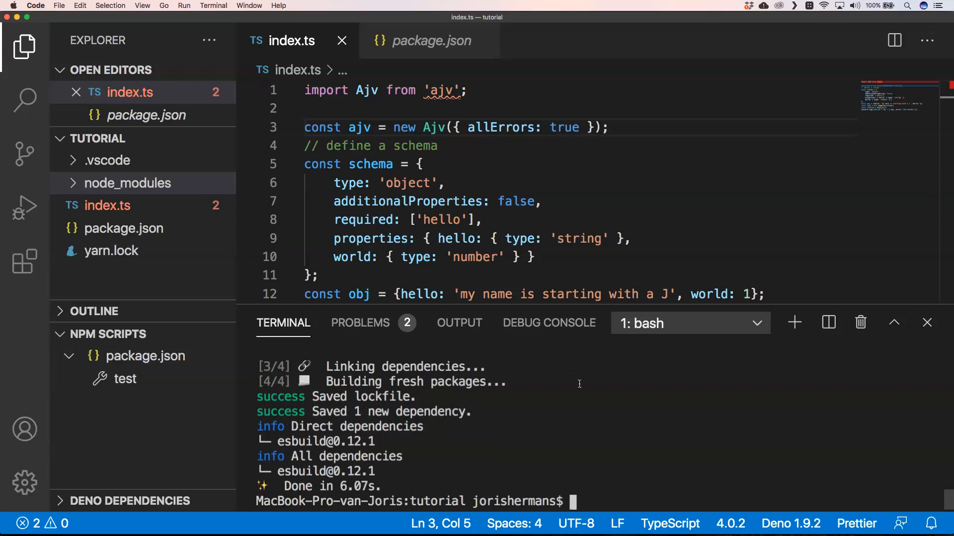
pyautogui.moveTo(158, 259)
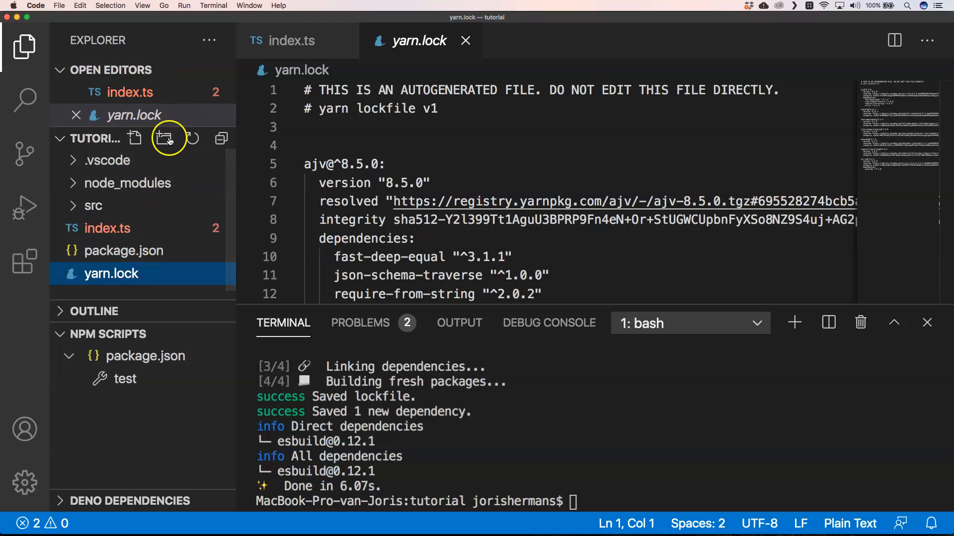
# Step: Create the lib folder, move index.ts into src, and close yarn.lock
pyautogui.click(169, 138)
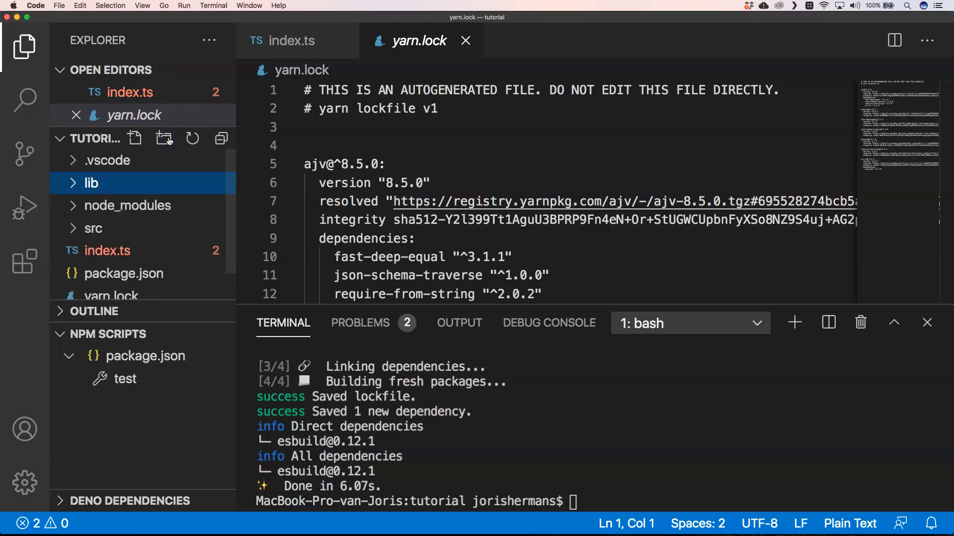
pyautogui.click(93, 228)
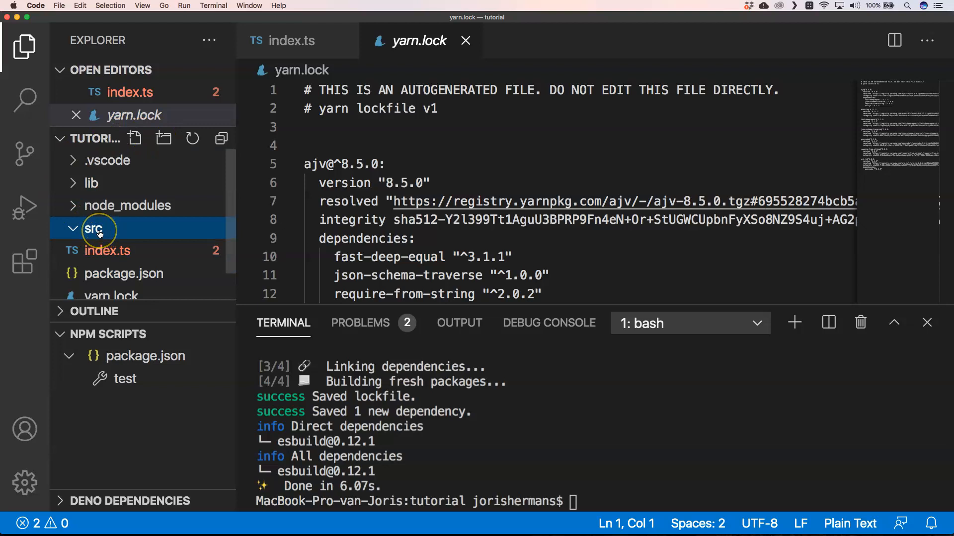
pyautogui.rightClick(92, 228)
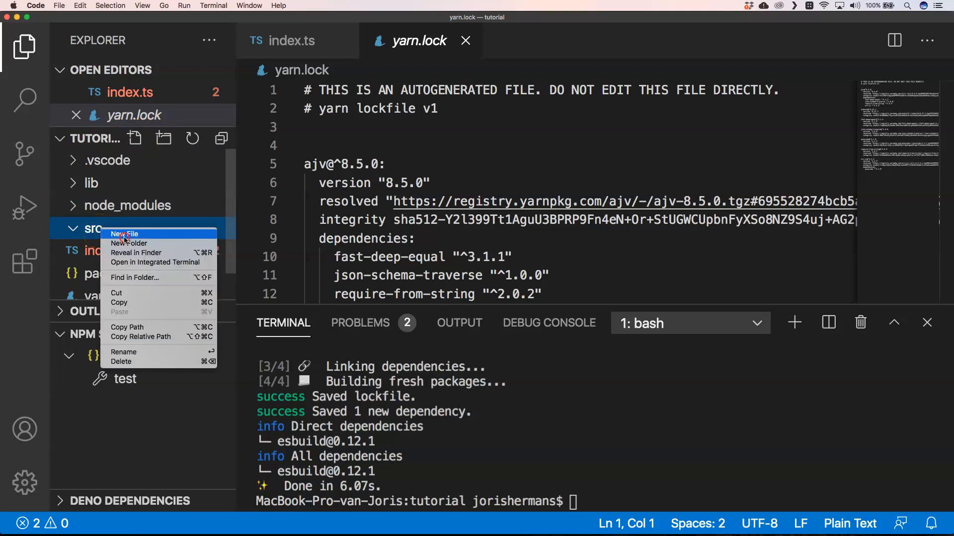
pyautogui.click(124, 234)
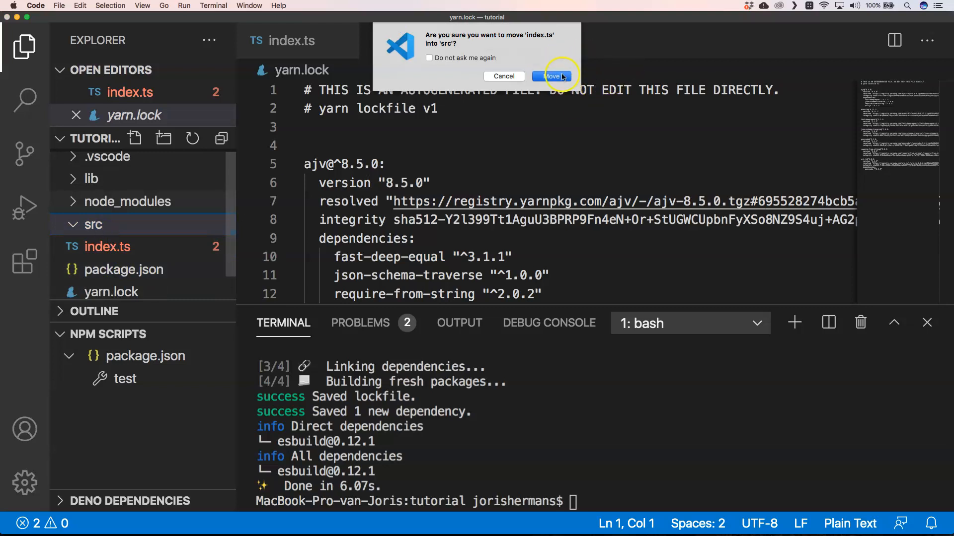
pyautogui.click(549, 76)
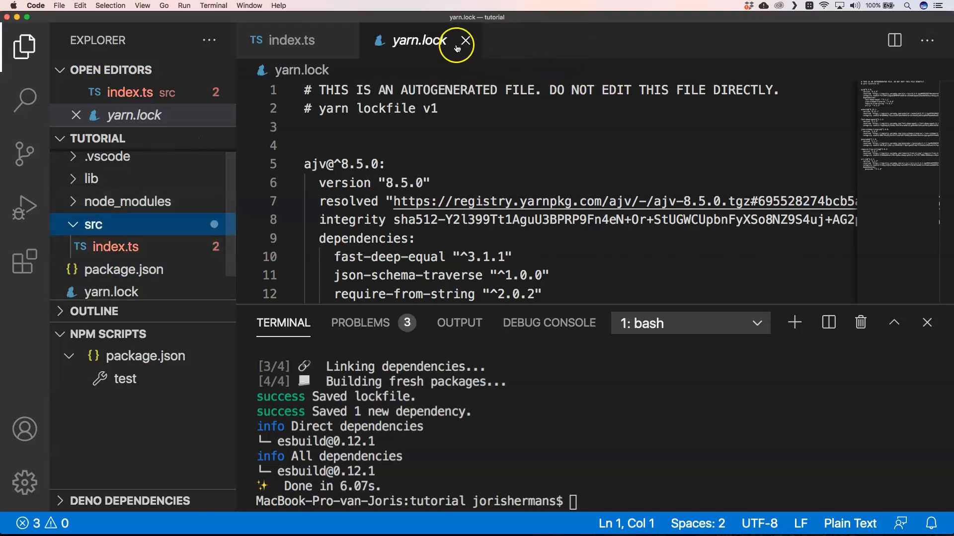
pyautogui.click(465, 42)
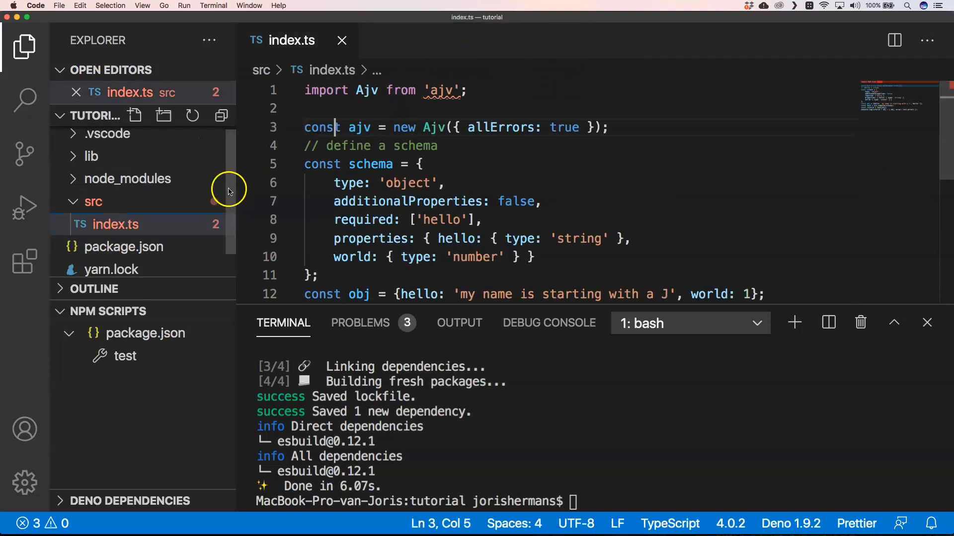
pyautogui.moveTo(200, 255)
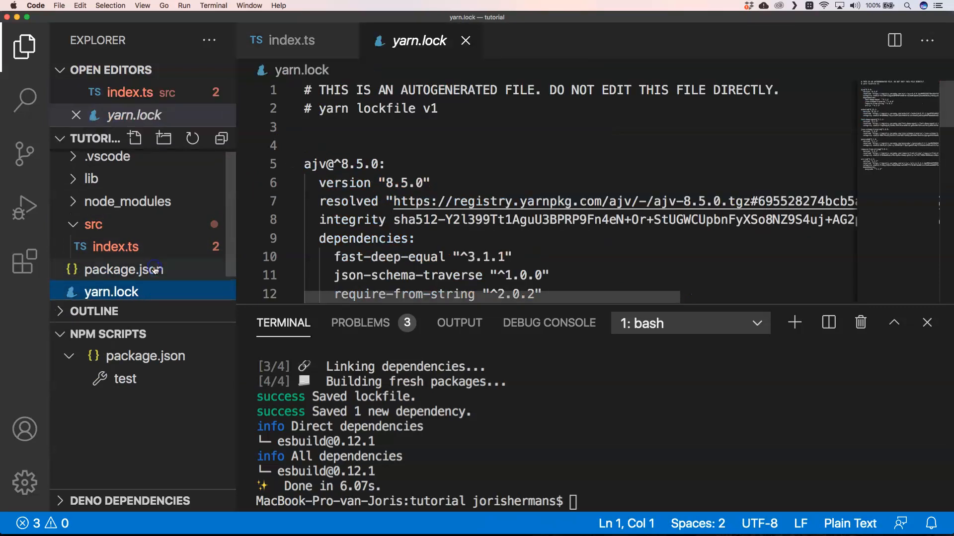
# Step: Create esbuild.config.js at the root with the esbuild.build setup for ./src/index.ts to lib/index.js
pyautogui.click(134, 139)
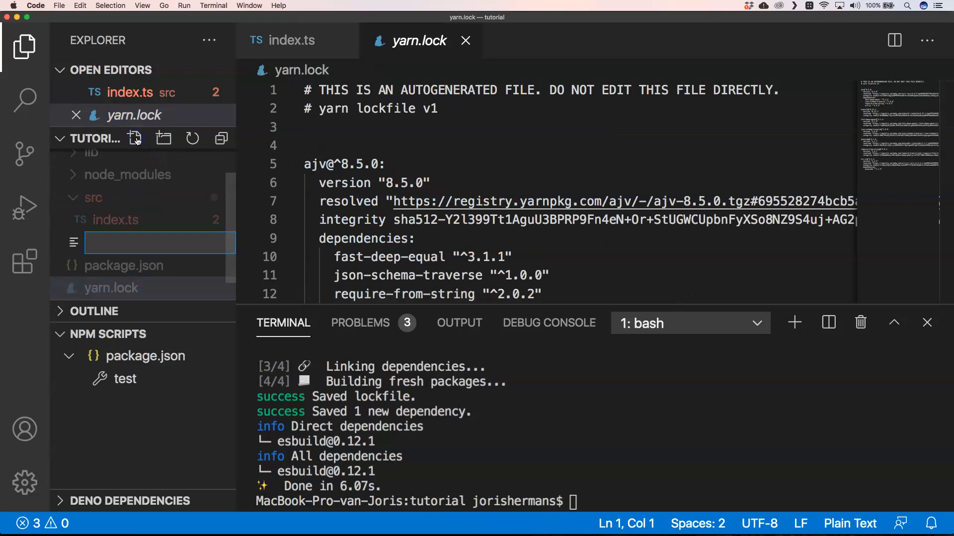
pyautogui.write('atch() => process.exit(1))')
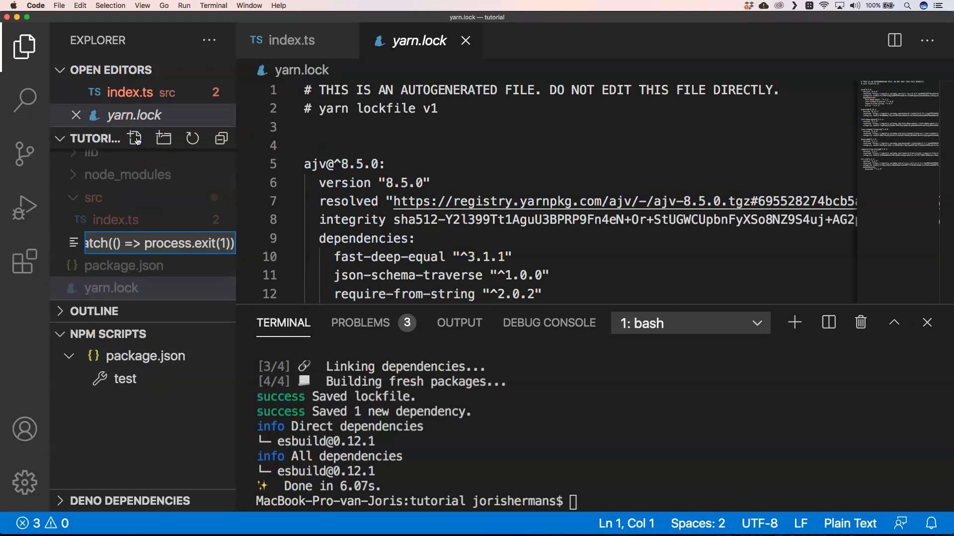
pyautogui.write('es')
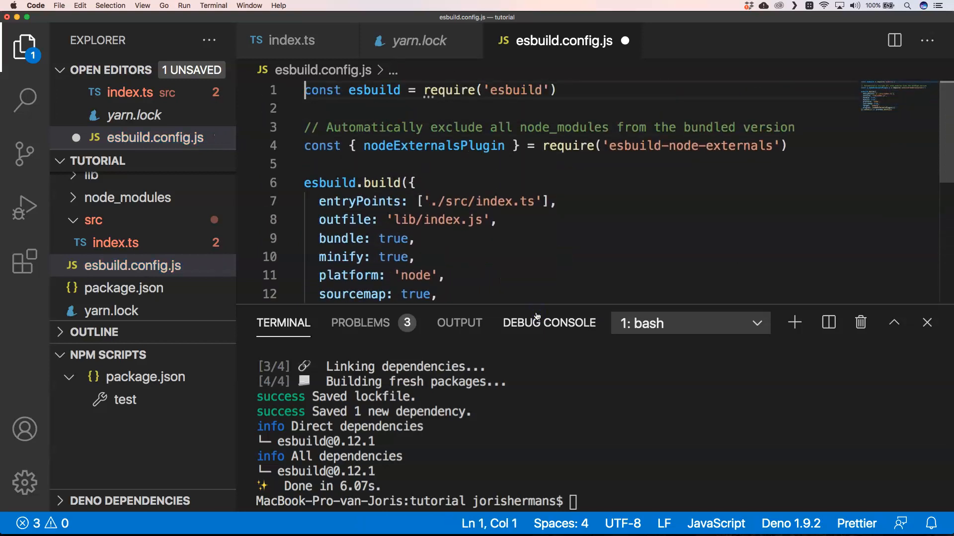
pyautogui.moveTo(599, 289)
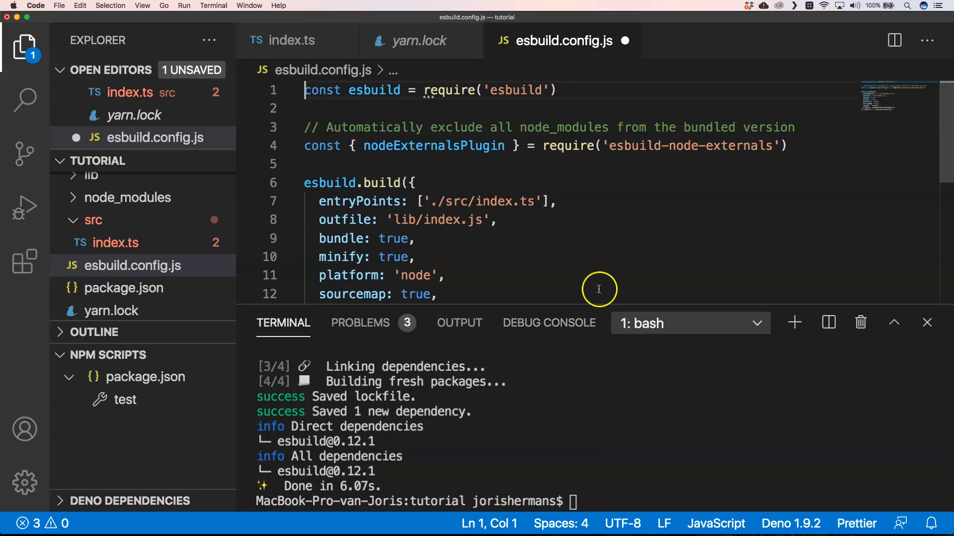
pyautogui.moveTo(514, 96)
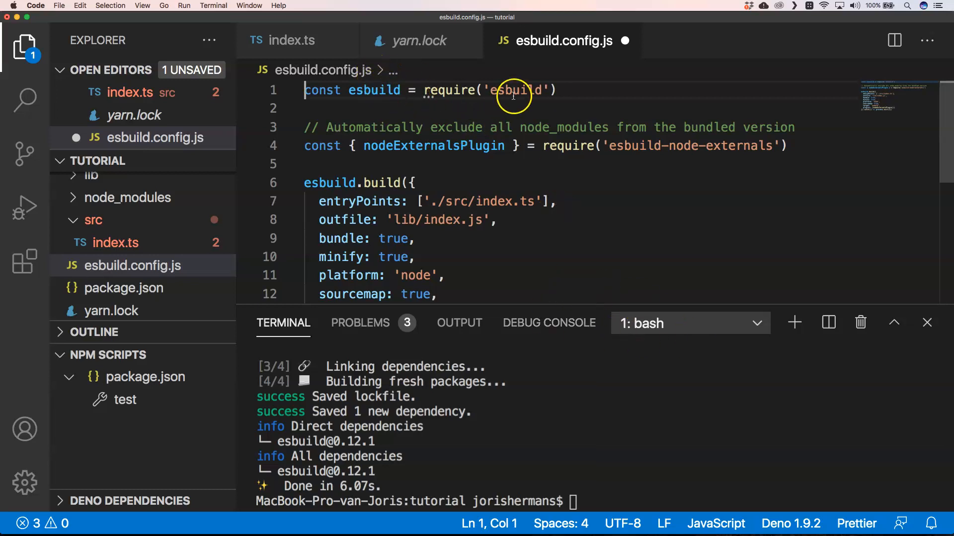
pyautogui.moveTo(552, 136)
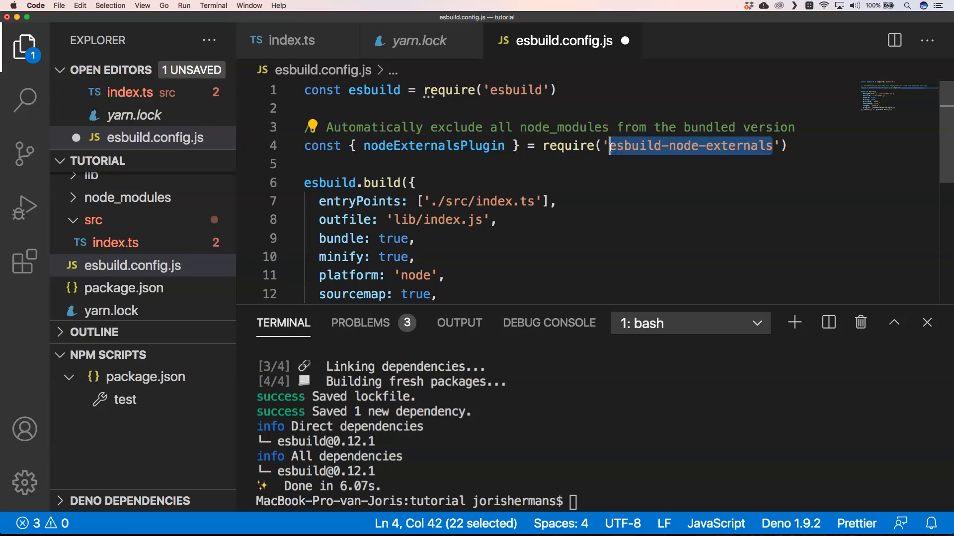
# Step: Install esbuild-node-externals 1.2.0 as a dev dependency with 'yarn add esbuild-node-externals -D'
pyautogui.click(588, 463)
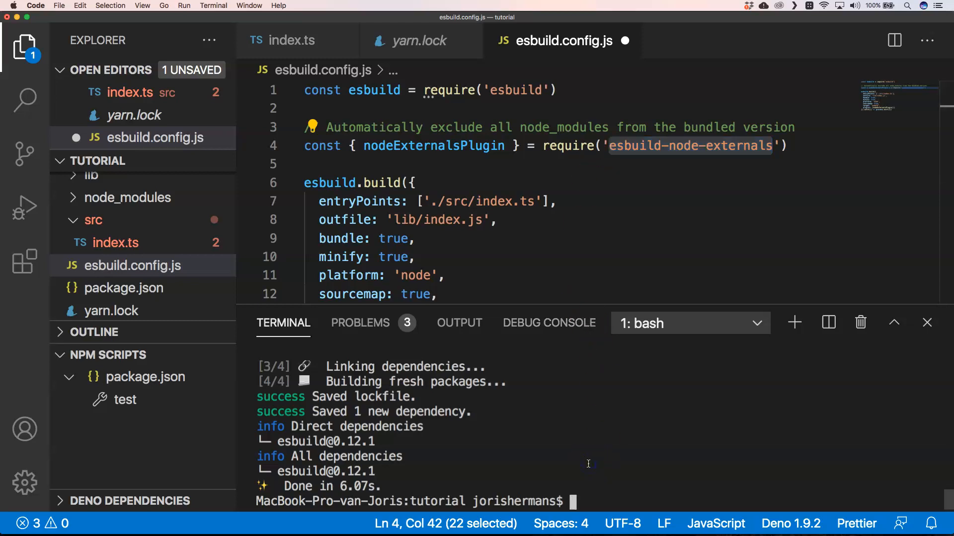
pyautogui.write('yarn add')
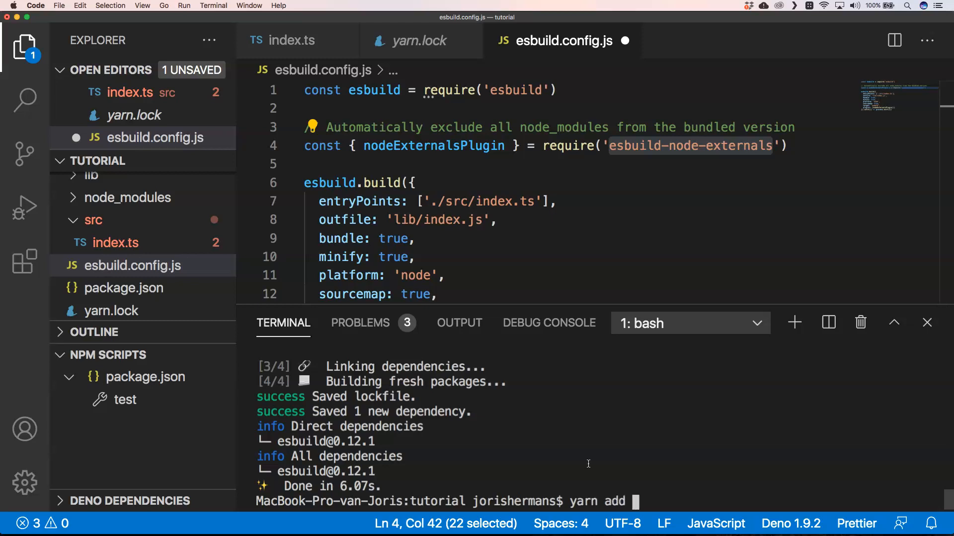
pyautogui.write('esbuild-node-externals -')
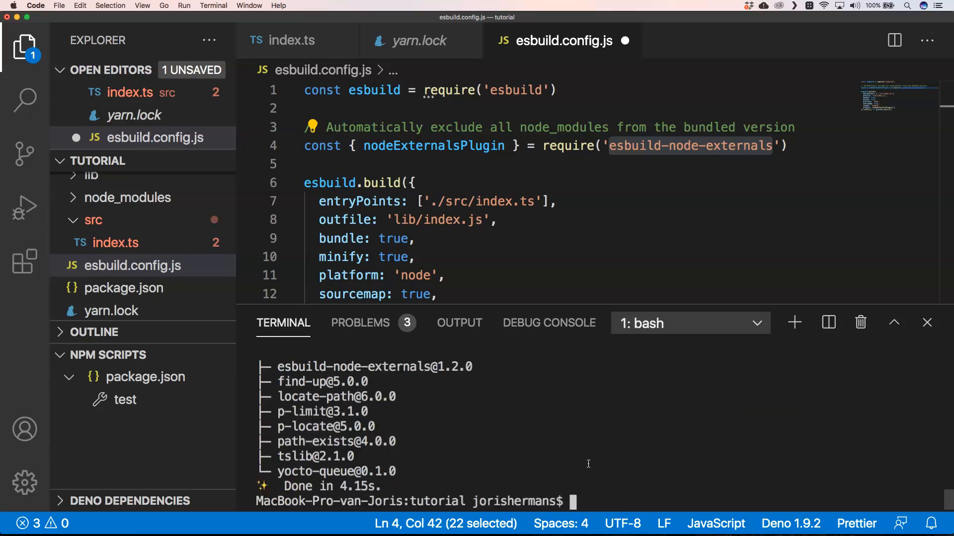
pyautogui.moveTo(485, 193)
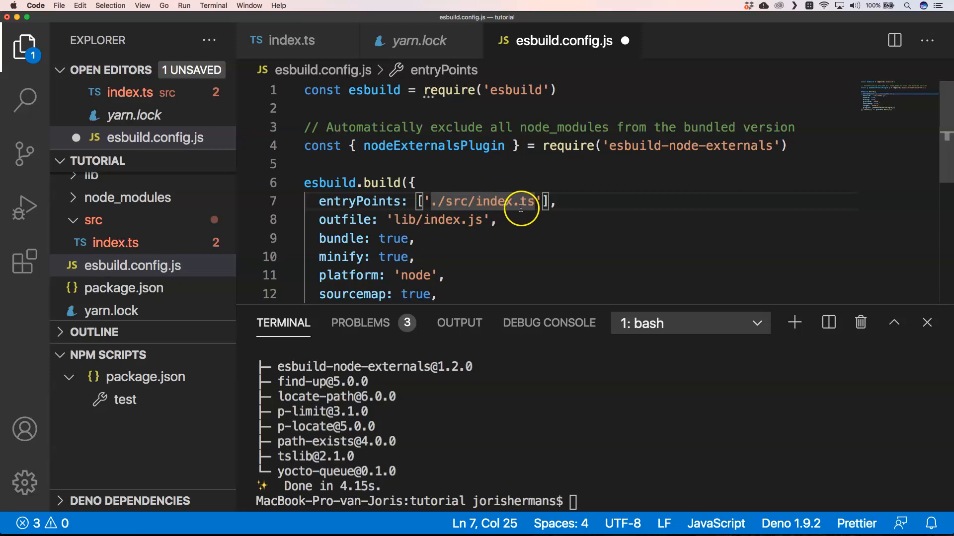
pyautogui.moveTo(102, 242)
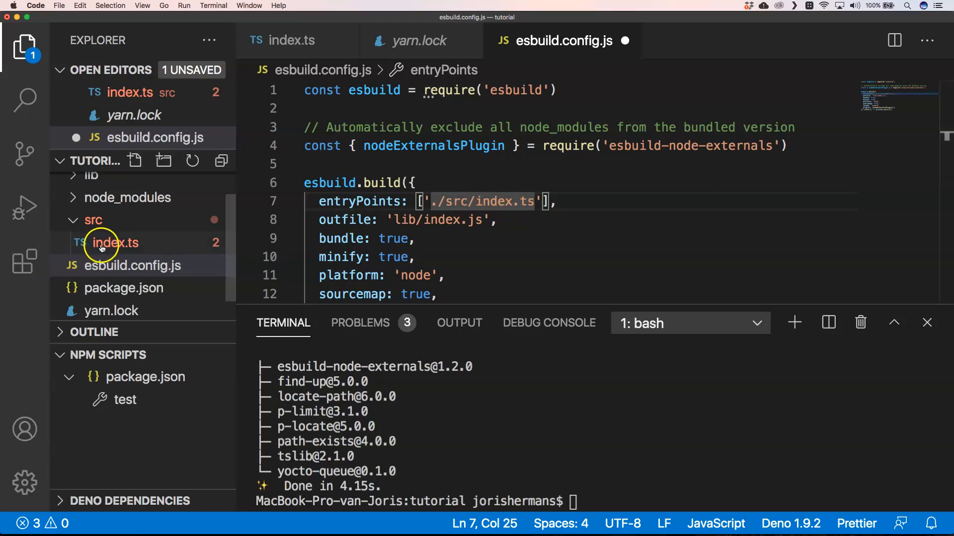
# Step: Review the outfile, sourcemap, node14 target and node-externals plugin options, then save esbuild.config.js
pyautogui.click(404, 219)
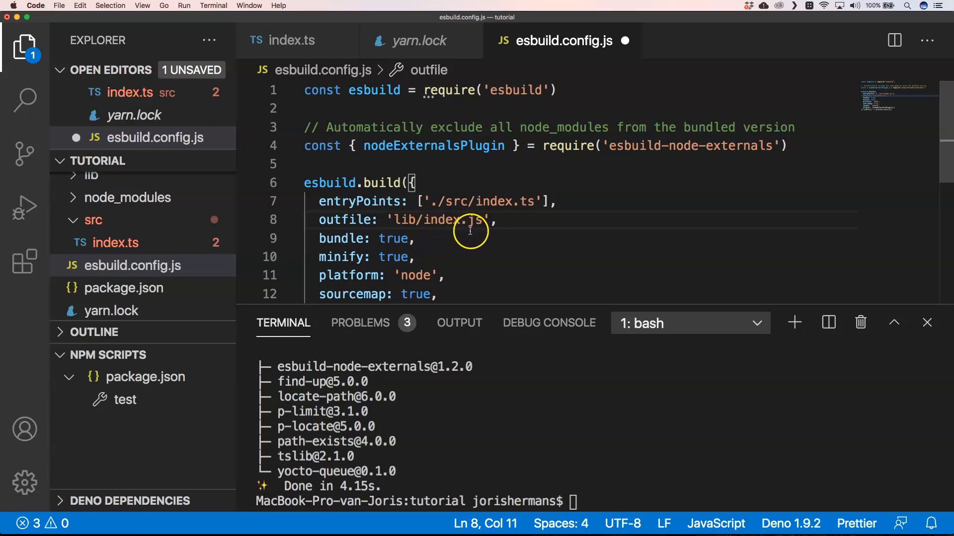
pyautogui.click(357, 239)
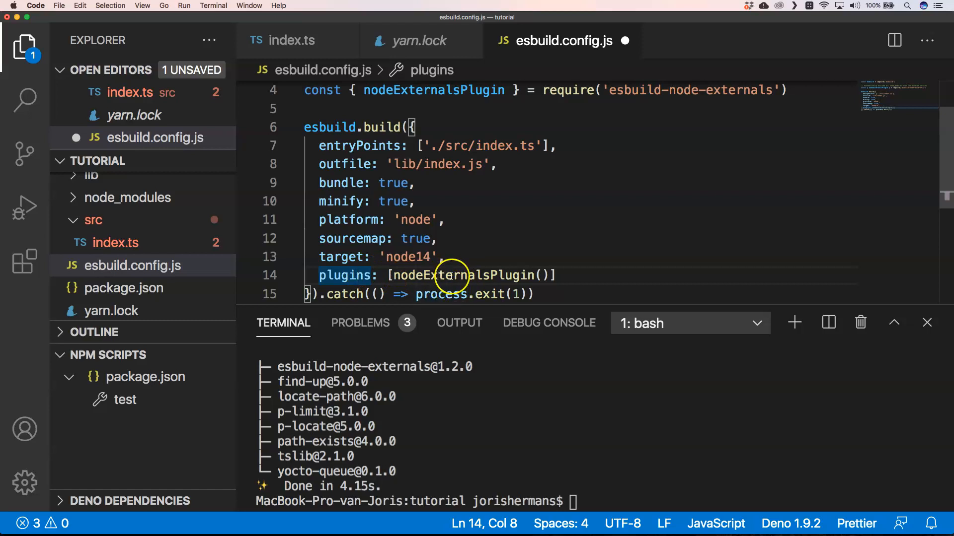
pyautogui.moveTo(478, 275)
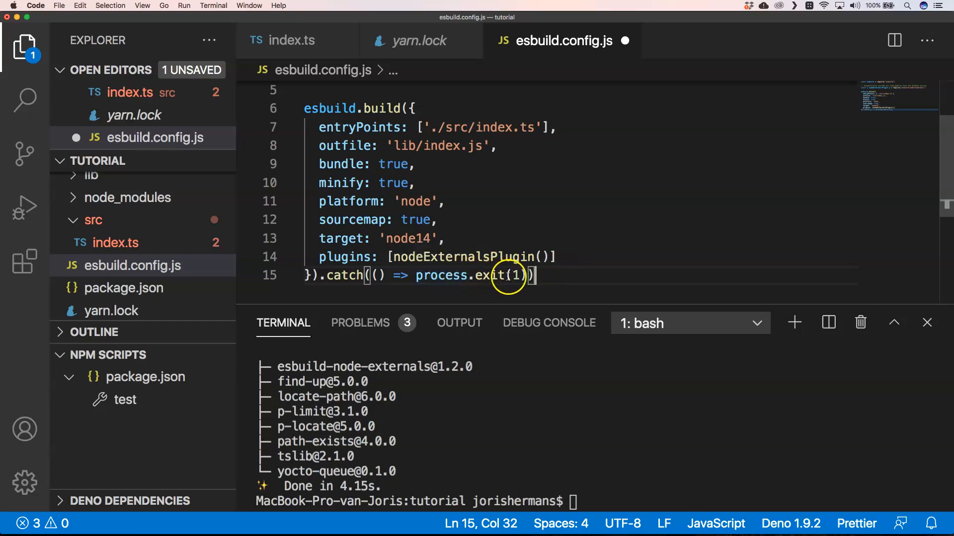
pyautogui.click(415, 183)
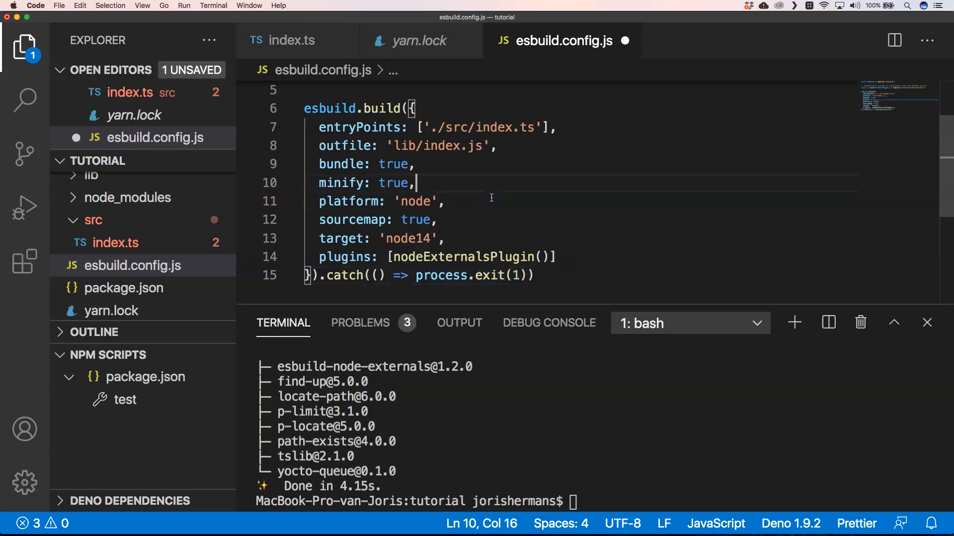
pyautogui.scroll(3)
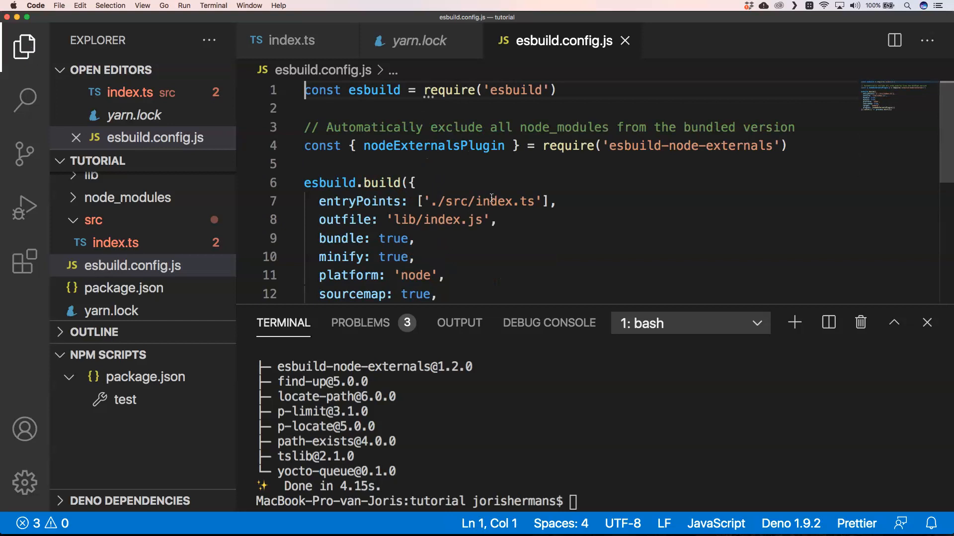
pyautogui.moveTo(492, 201)
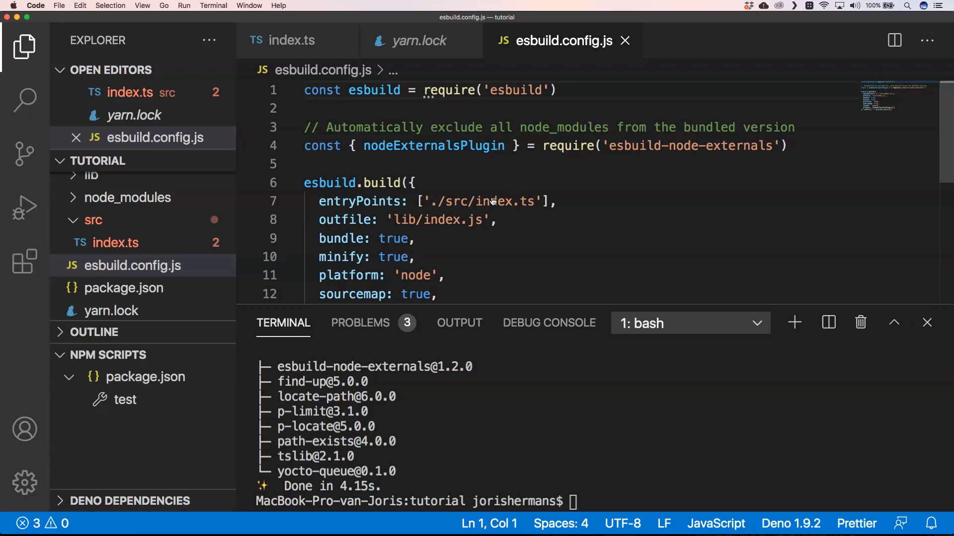
pyautogui.moveTo(426, 318)
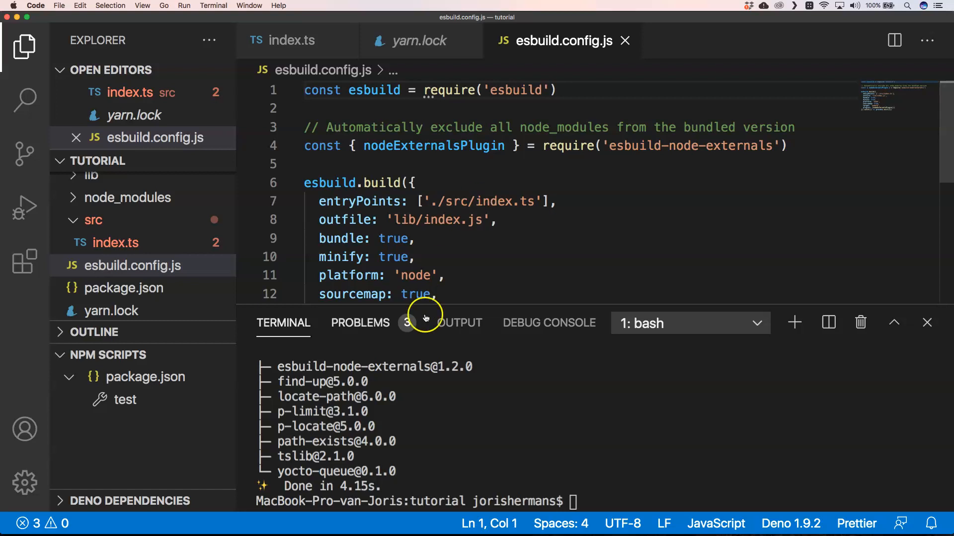
# Step: Create tsconfig.json with compilerOptions emitDeclarationOnly and declaration set to true, and save it
pyautogui.click(115, 242)
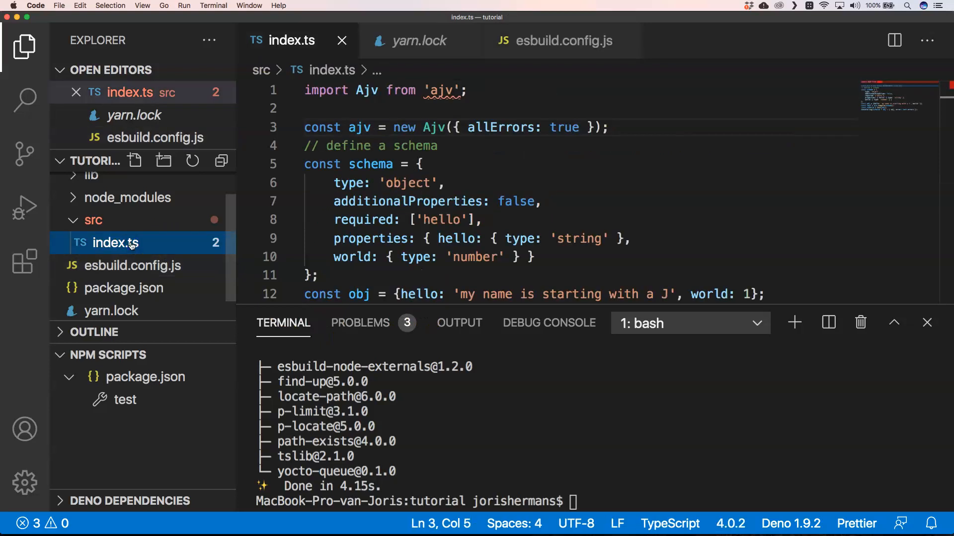
pyautogui.moveTo(115, 267)
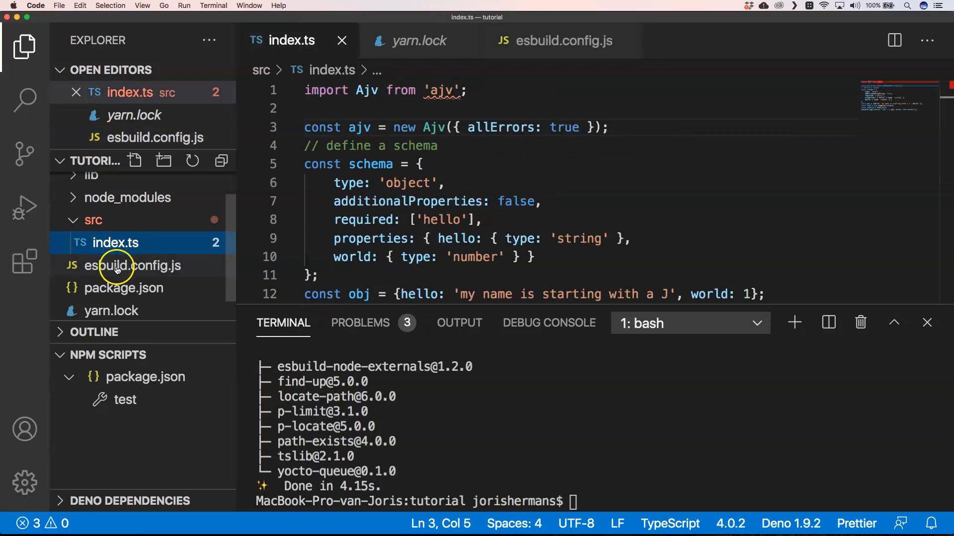
pyautogui.moveTo(123, 288)
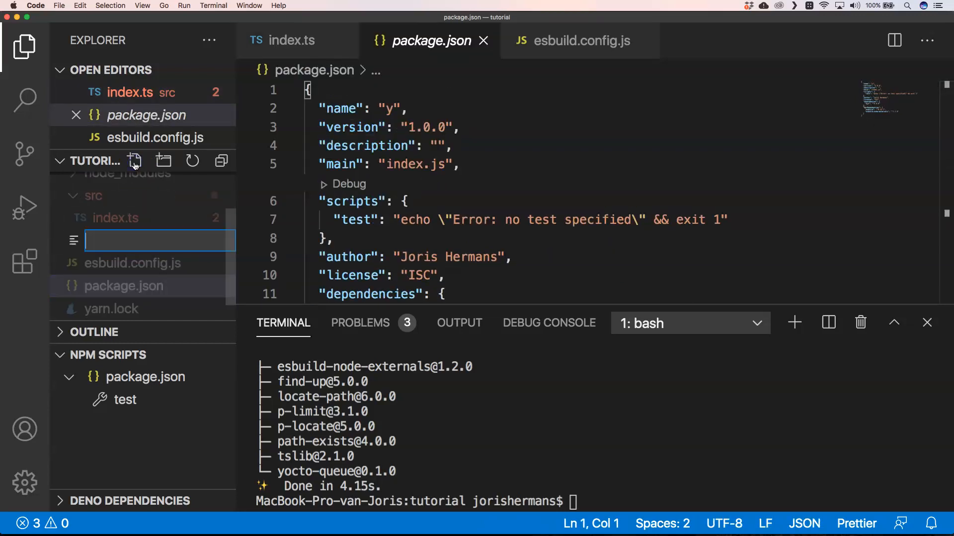
pyautogui.write('tsconfig.js')
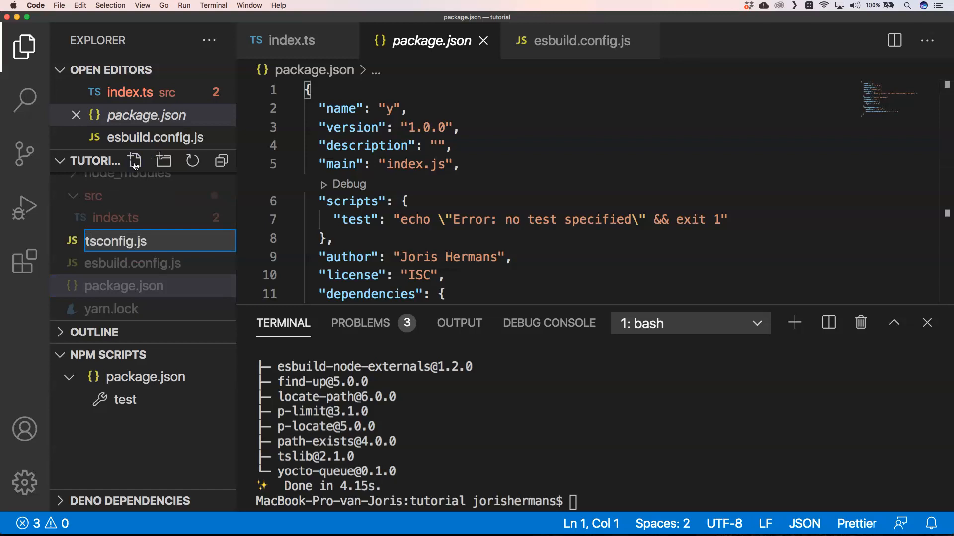
pyautogui.press('Return')
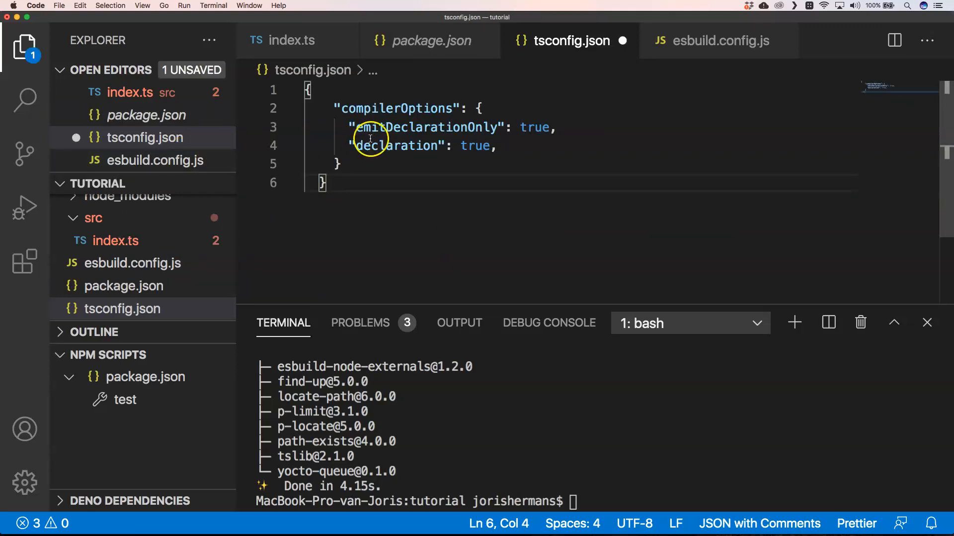
pyautogui.click(315, 184)
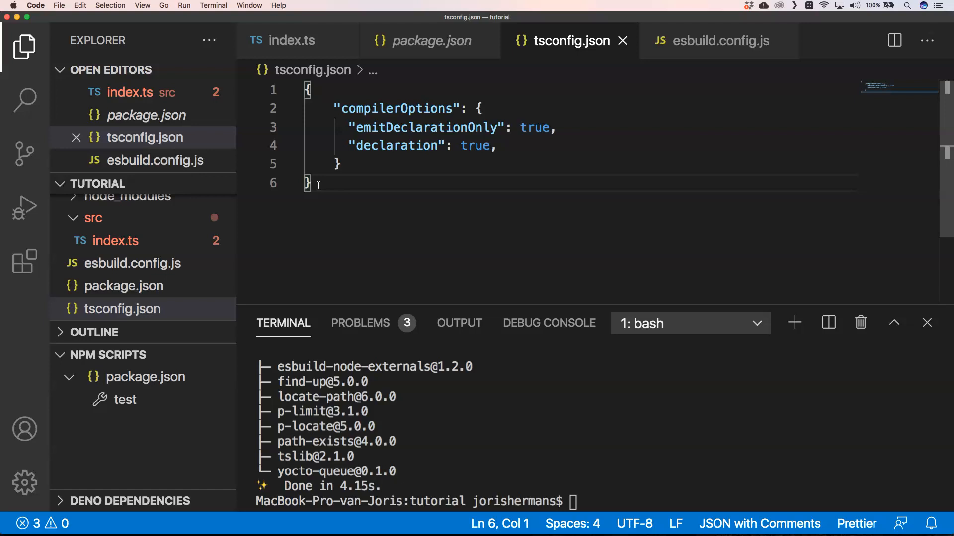
pyautogui.write('nod')
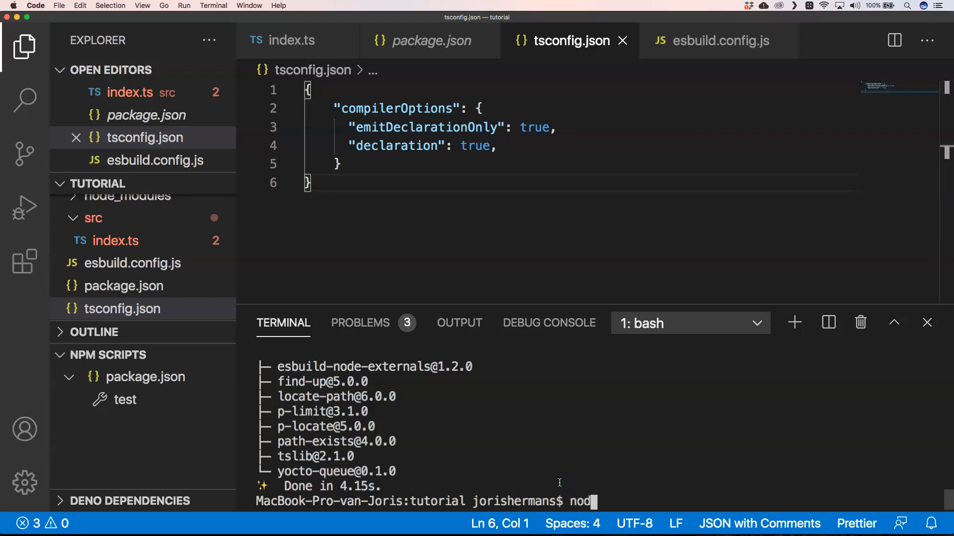
# Step: Run 'node esbuild.config.js' in the terminal so the build completes and the prompt returns
pyautogui.write('e')
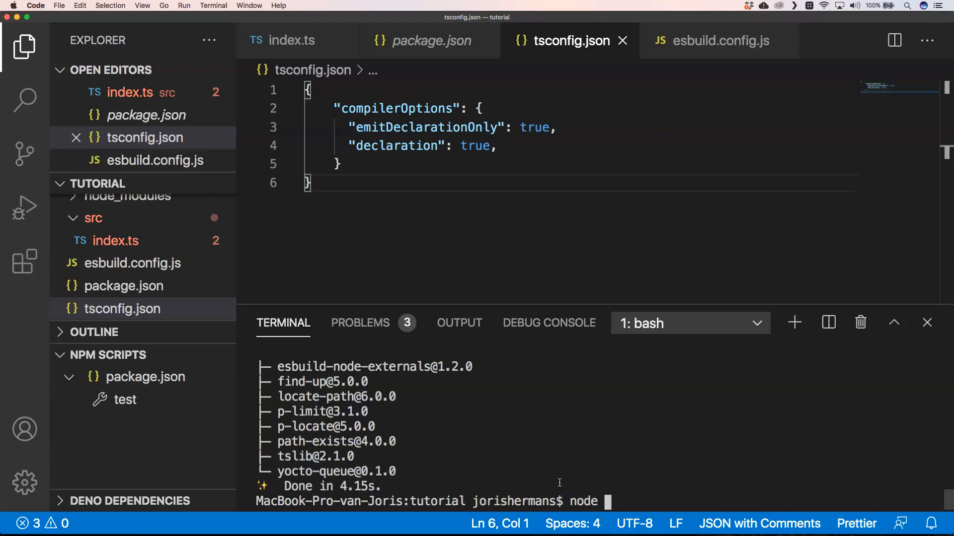
pyautogui.write('esbui')
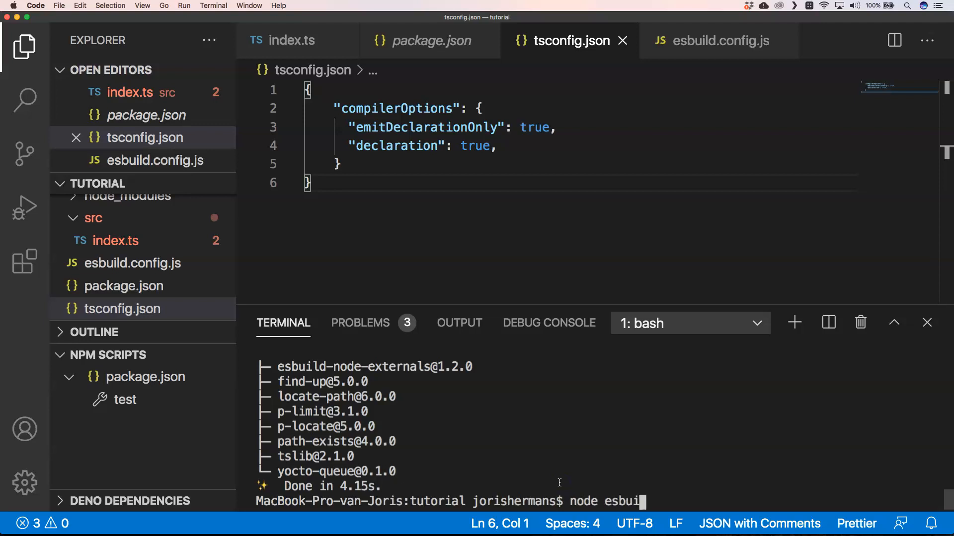
pyautogui.write('ld.config')
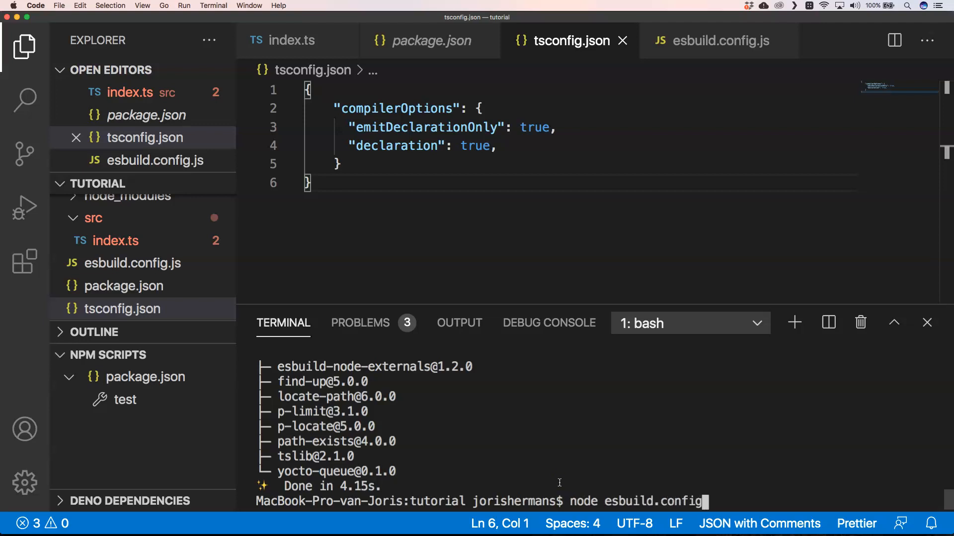
pyautogui.press('Return')
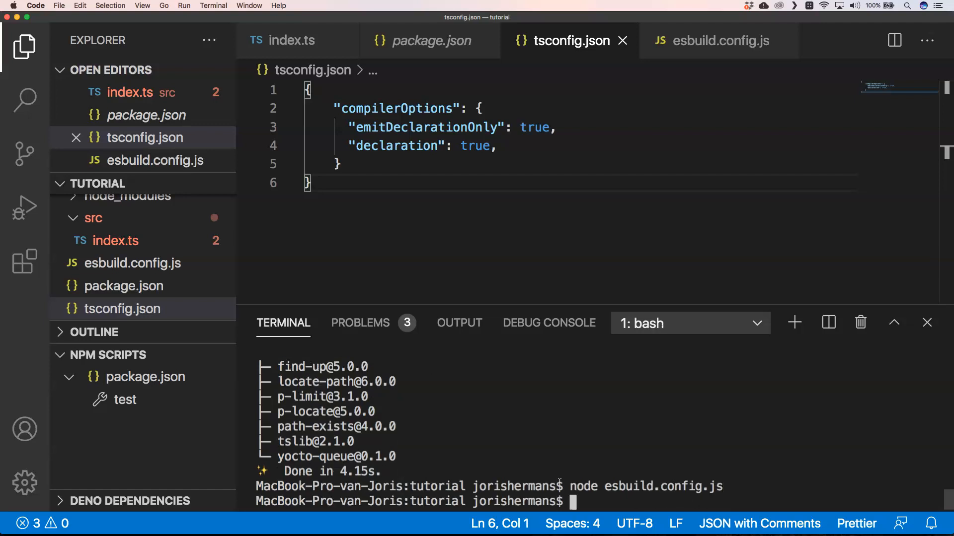
pyautogui.moveTo(434, 414)
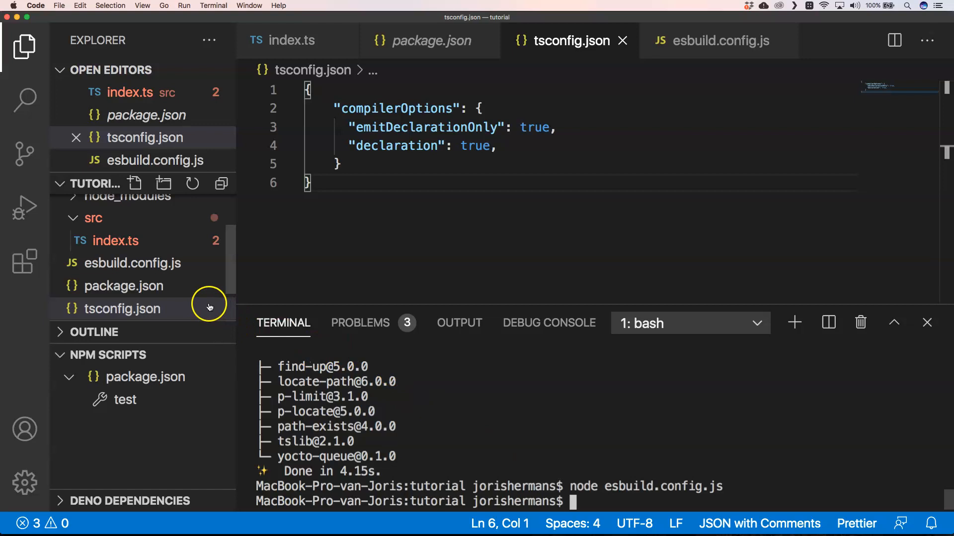
# Step: Inspect lib/index.js and lib/index.js.map, confirming the map's sources point to ../src/index.ts
pyautogui.scroll(3)
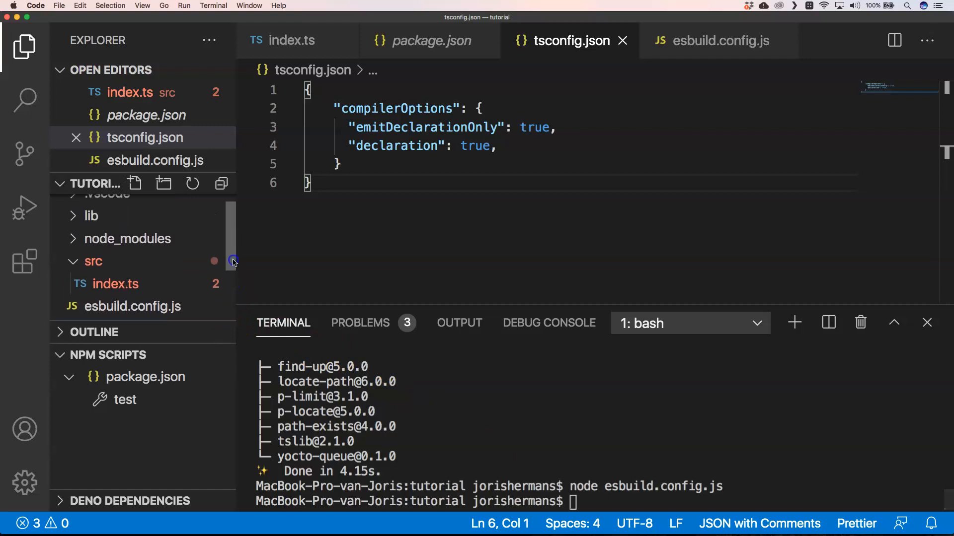
pyautogui.click(90, 229)
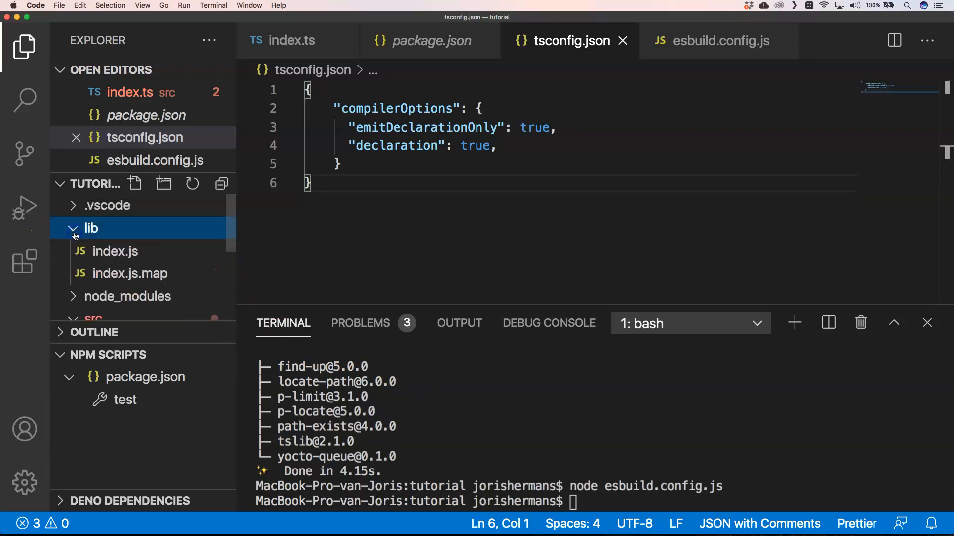
pyautogui.click(114, 251)
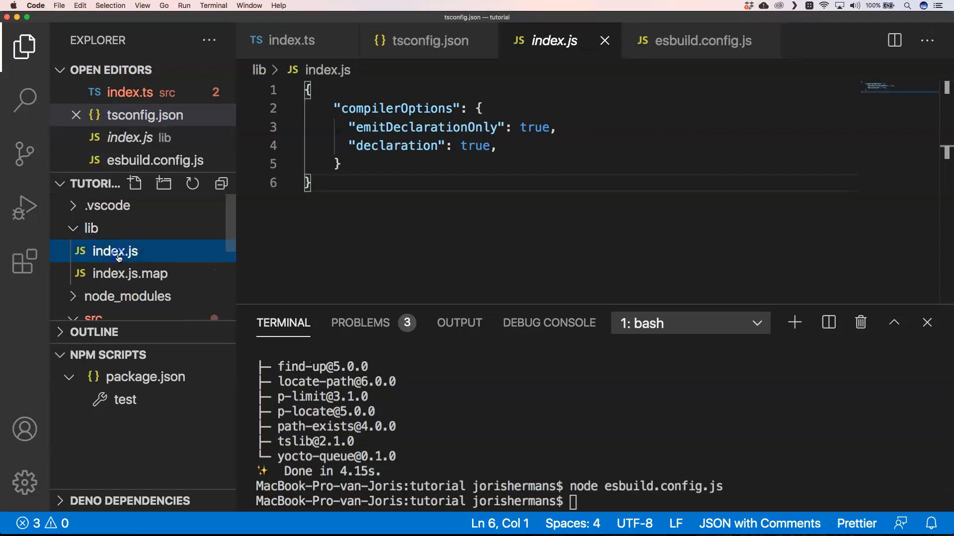
pyautogui.click(114, 251)
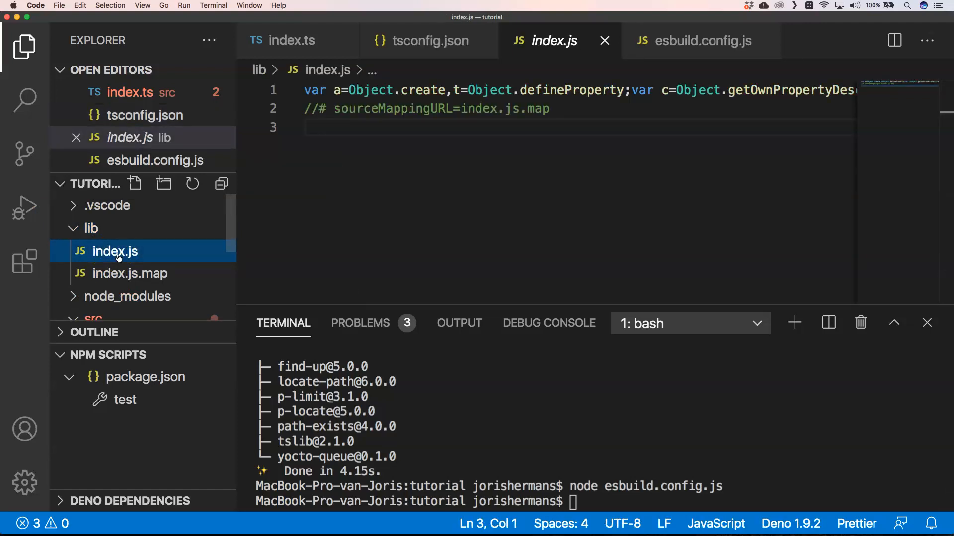
pyautogui.click(132, 273)
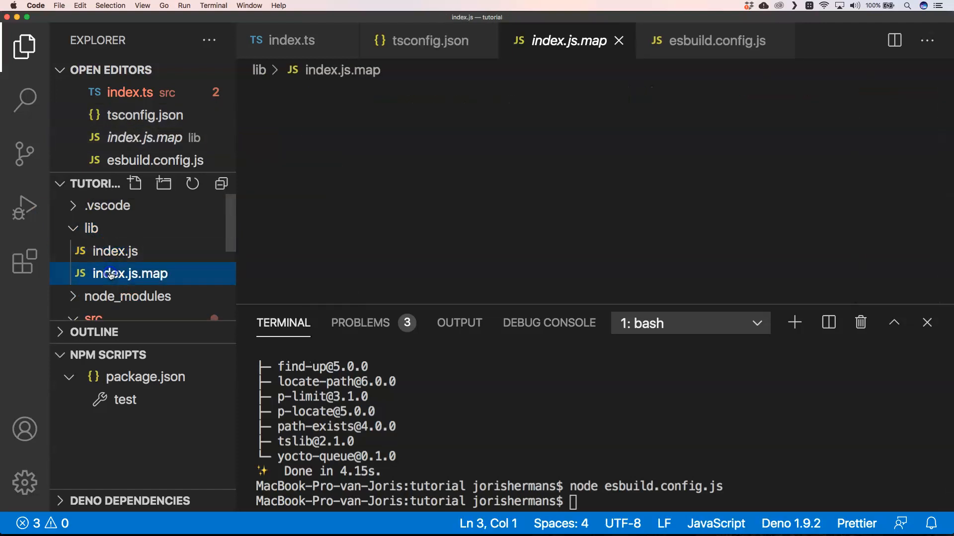
pyautogui.click(131, 273)
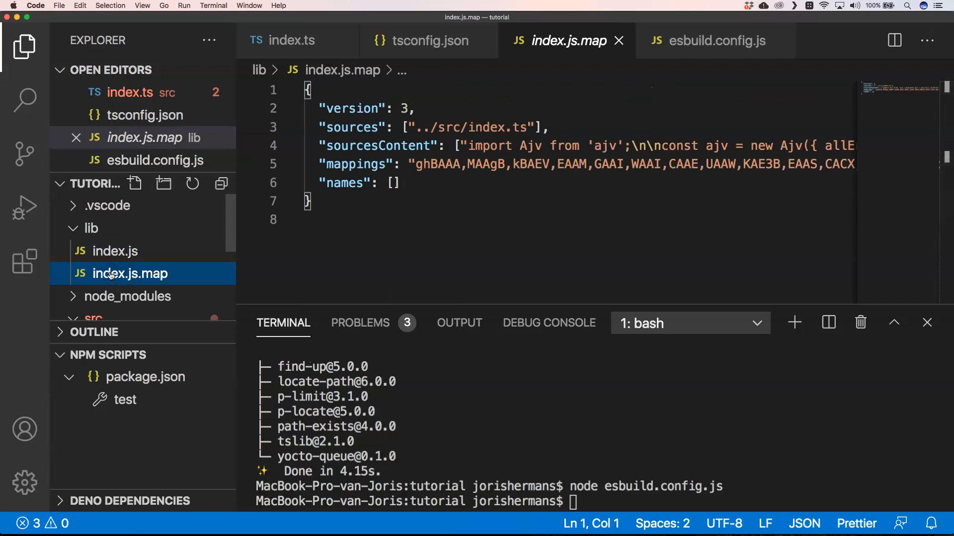
pyautogui.moveTo(479, 128)
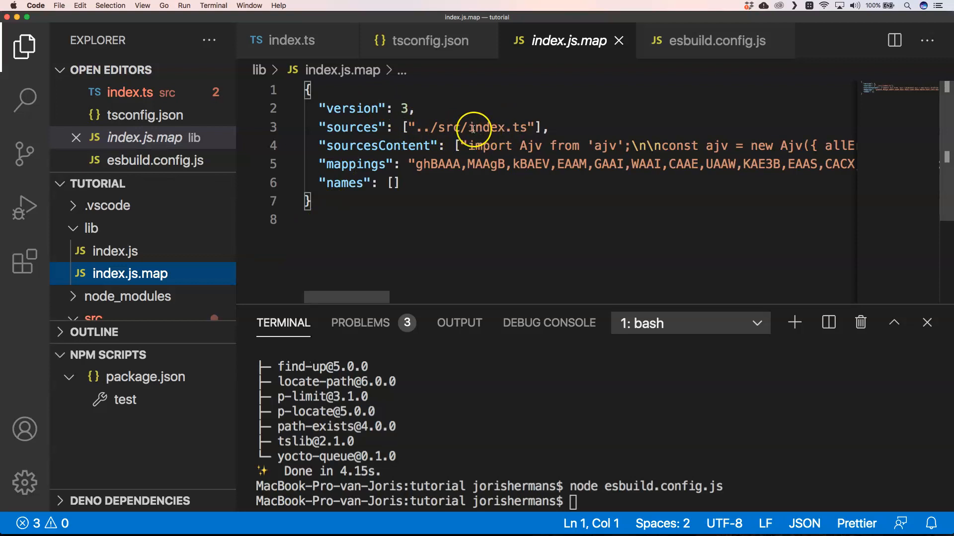
pyautogui.moveTo(633, 416)
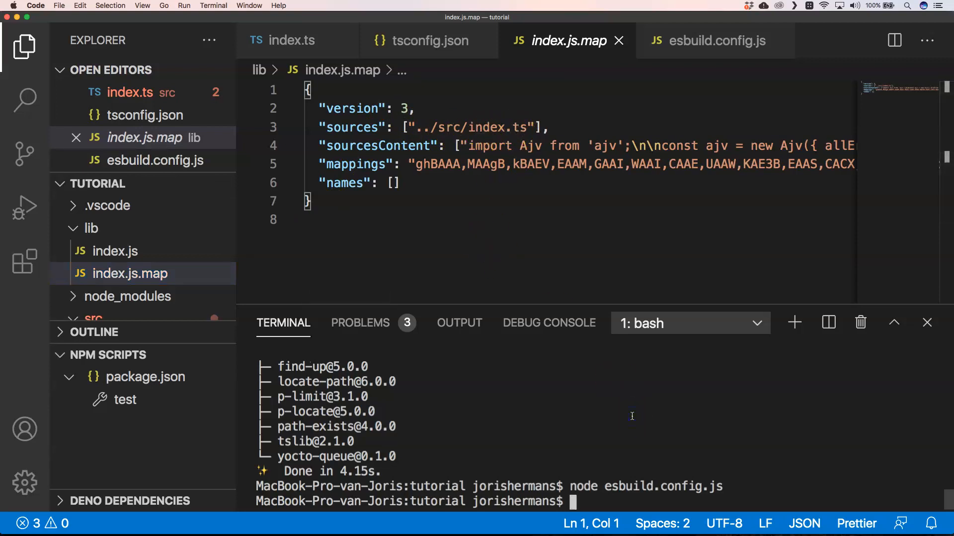
# Step: Run 'node ./lib/index.js' so the terminal prints the validated hello/world object
pyautogui.write('node')
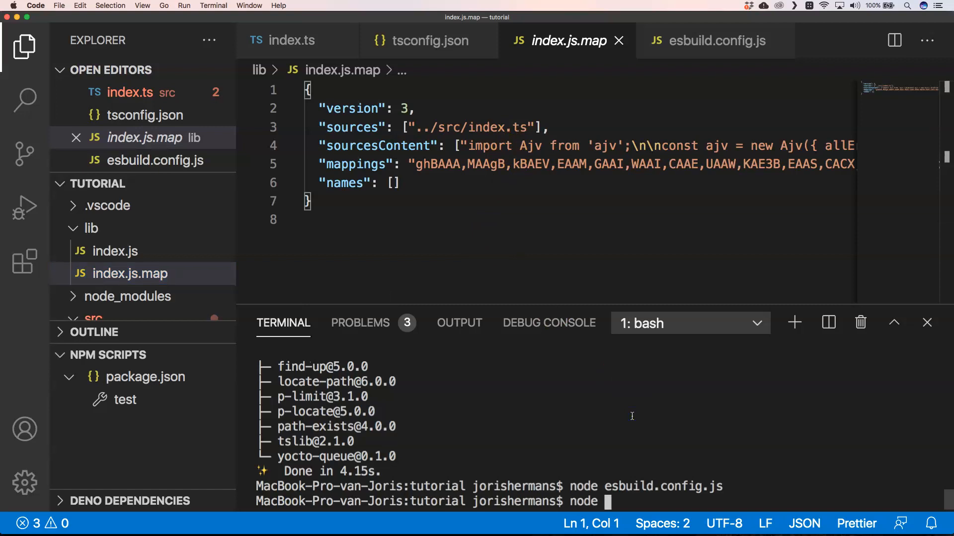
pyautogui.write('./')
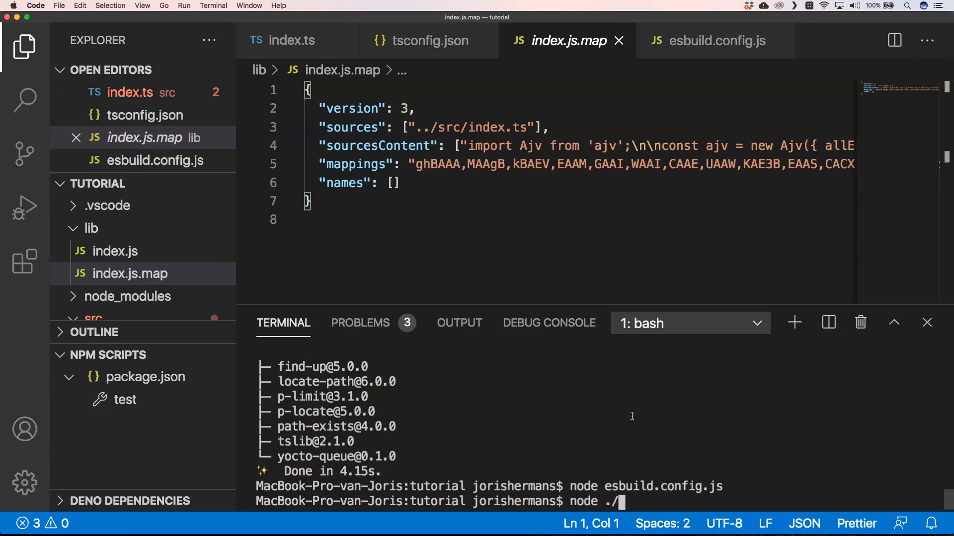
pyautogui.write('lib/index.js')
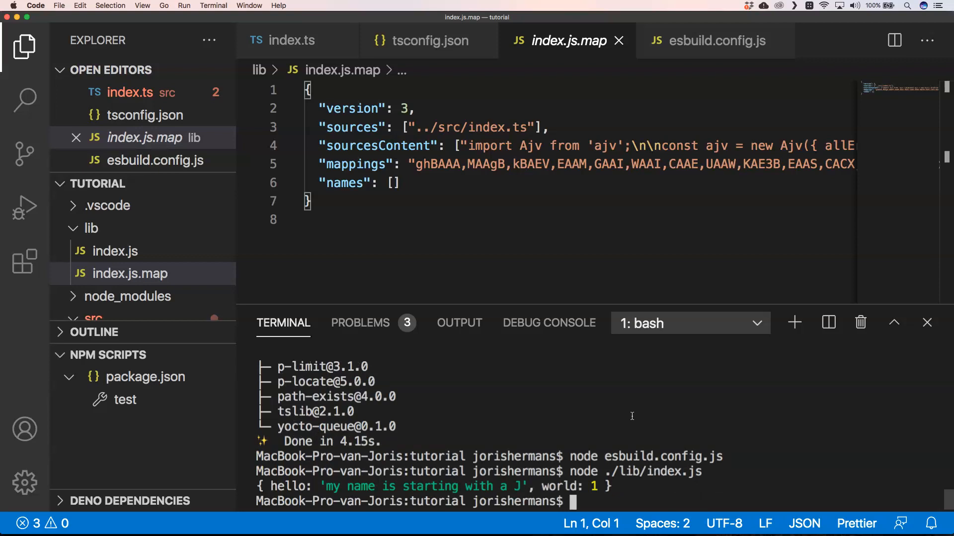
pyautogui.moveTo(275, 258)
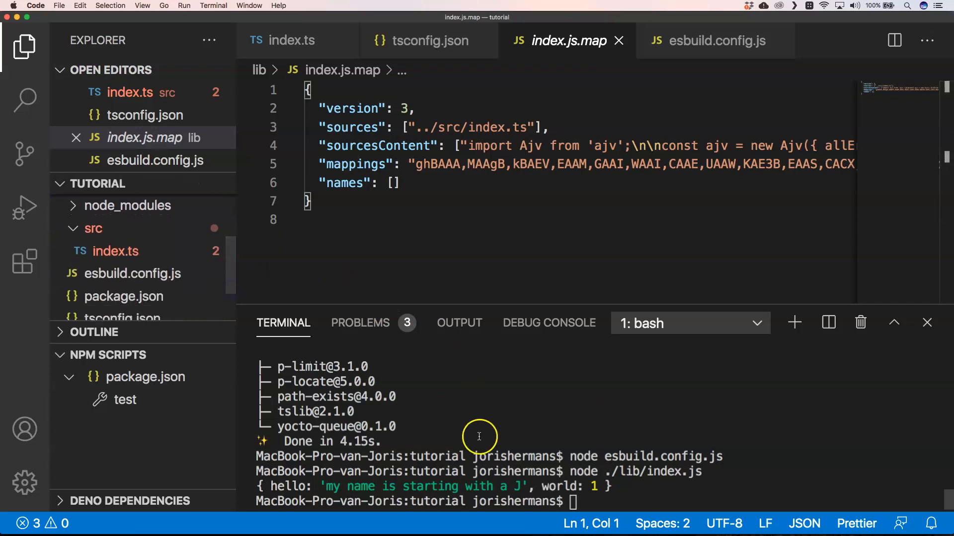
# Step: Re-run 'node esbuild.config.js', then view src/index.ts in the editor
pyautogui.write('node esbuild.config.js')
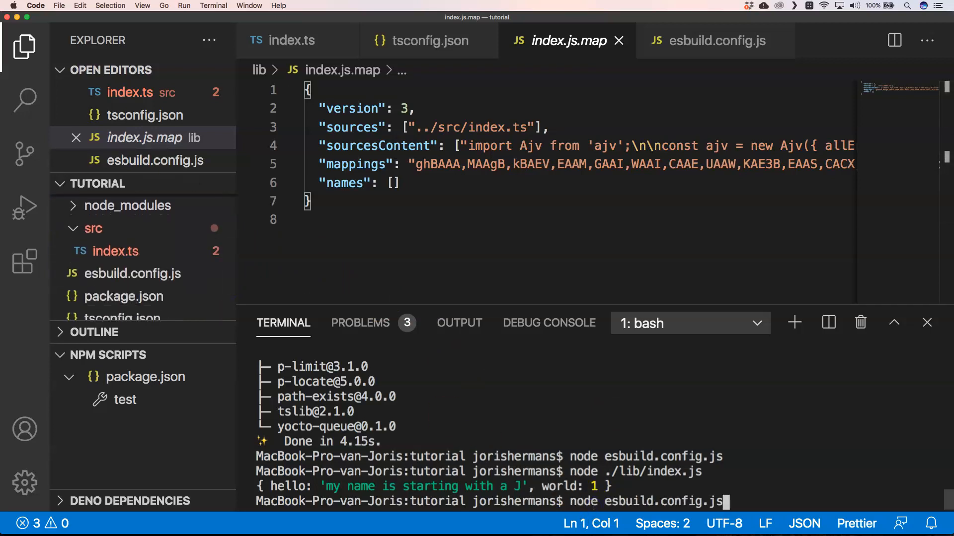
pyautogui.press('Return')
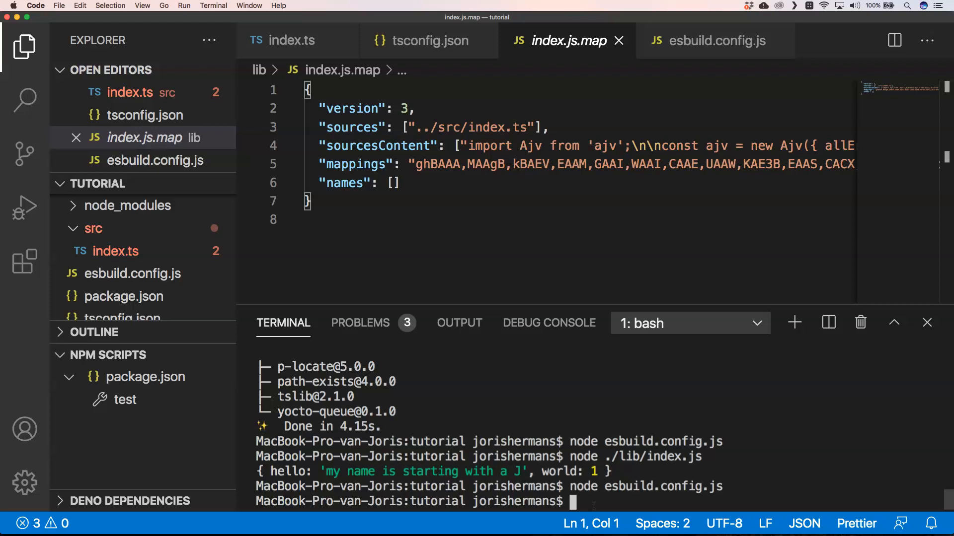
pyautogui.moveTo(115, 252)
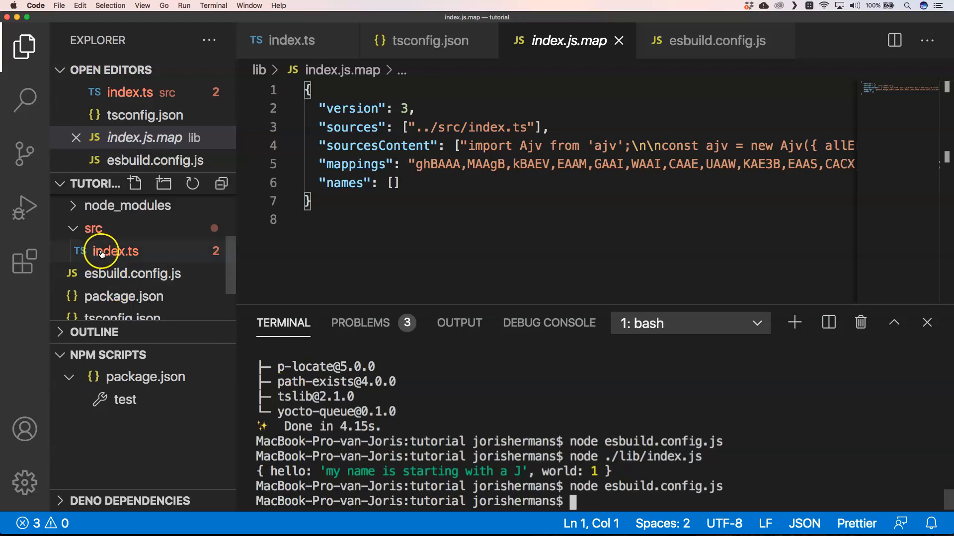
pyautogui.click(115, 252)
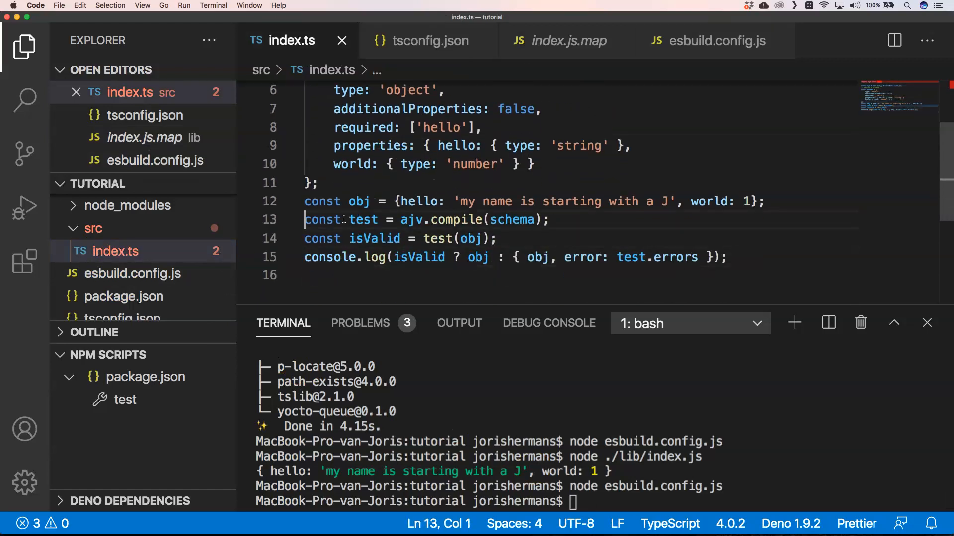
pyautogui.scroll(3)
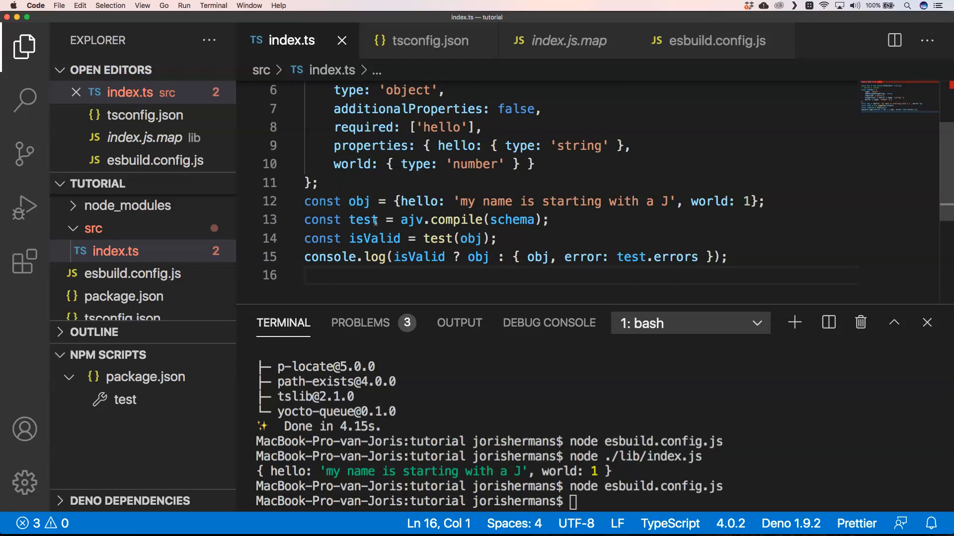
pyautogui.moveTo(696, 40)
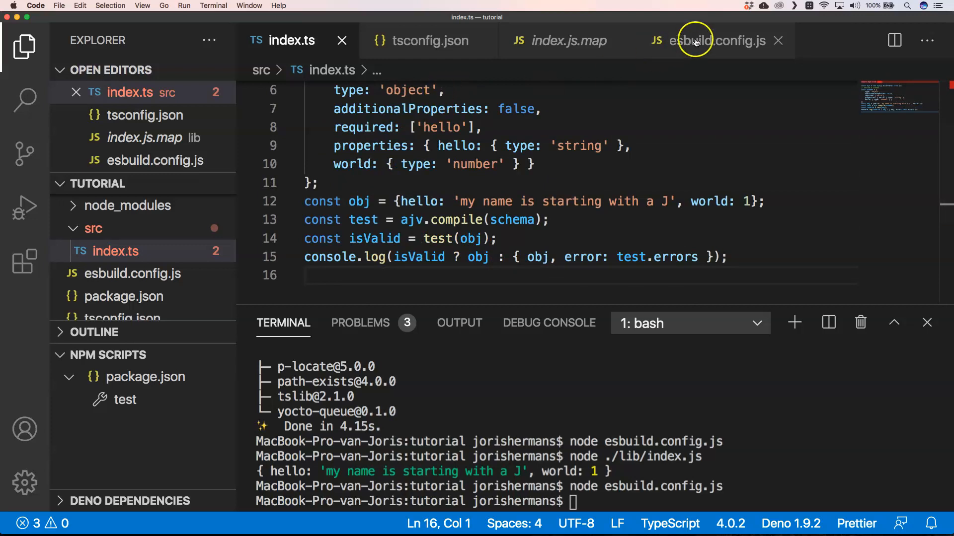
# Step: Review esbuild.config.js build options: minify, sourcemap, node externals plugin and node14 target
pyautogui.click(706, 41)
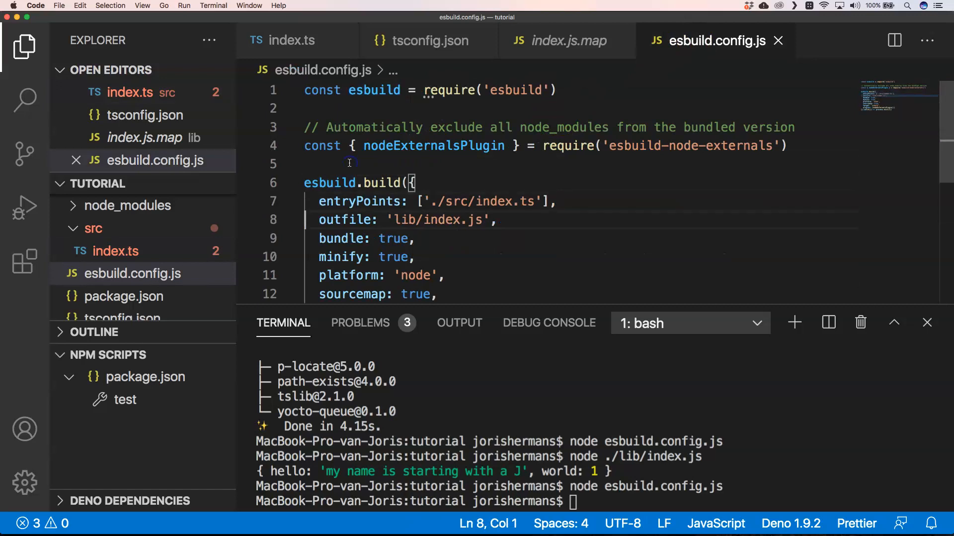
pyautogui.scroll(-3)
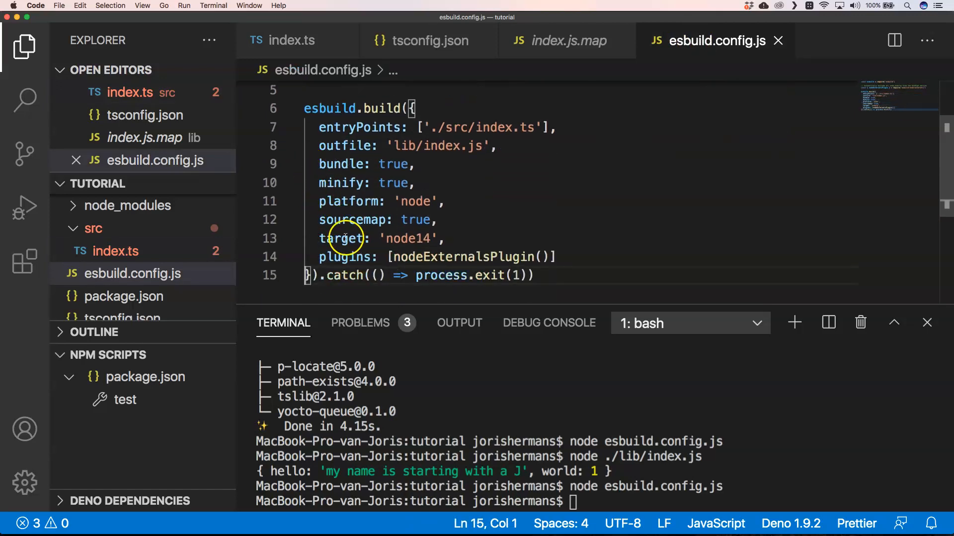
pyautogui.moveTo(401, 249)
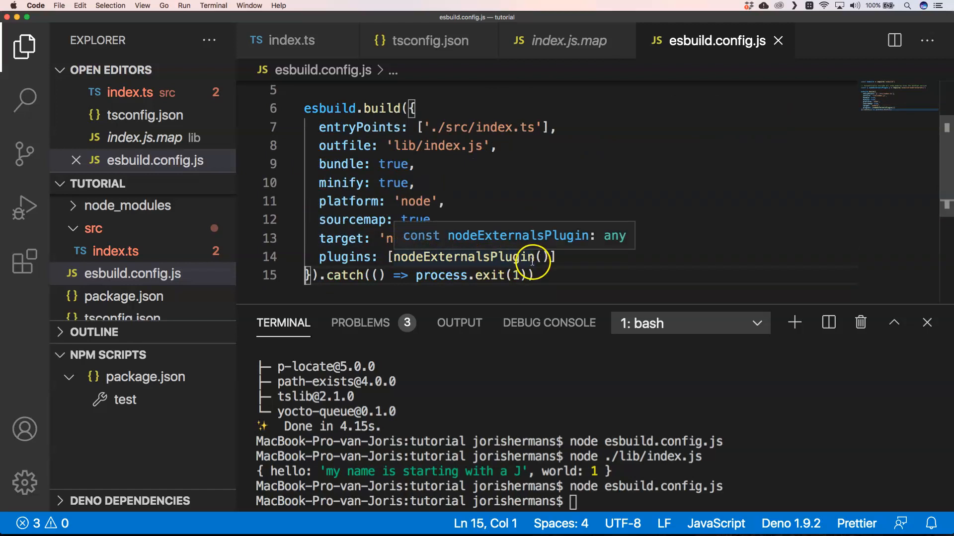
pyautogui.click(533, 275)
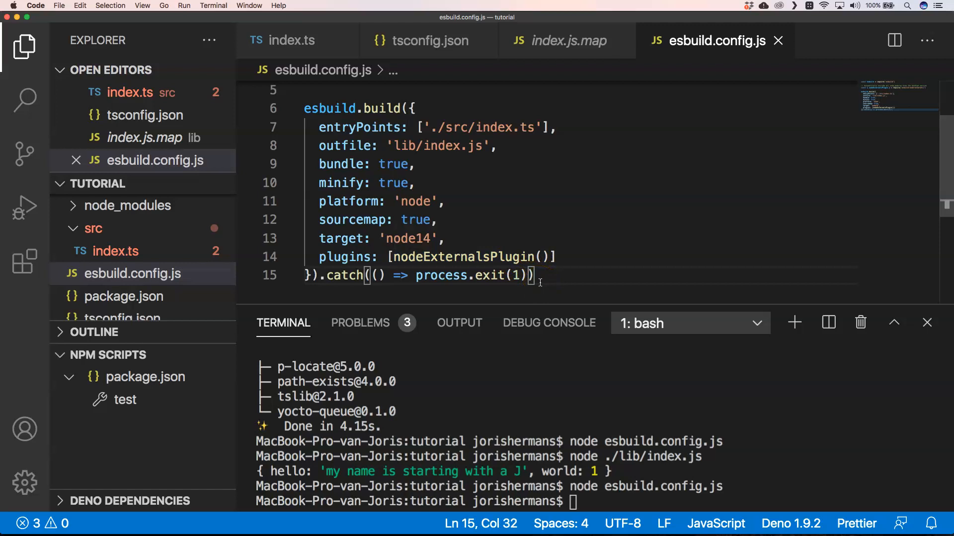
pyautogui.moveTo(455, 246)
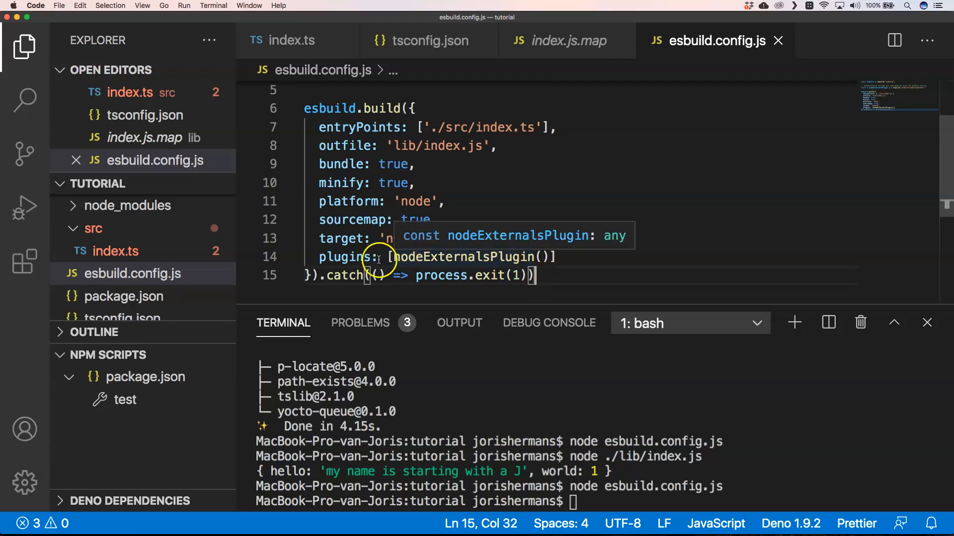
pyautogui.moveTo(487, 250)
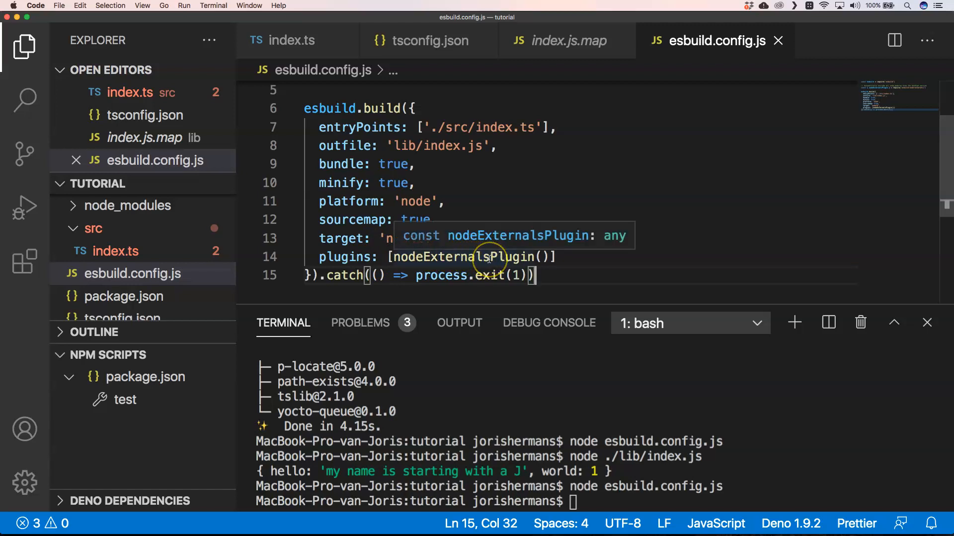
pyautogui.click(487, 207)
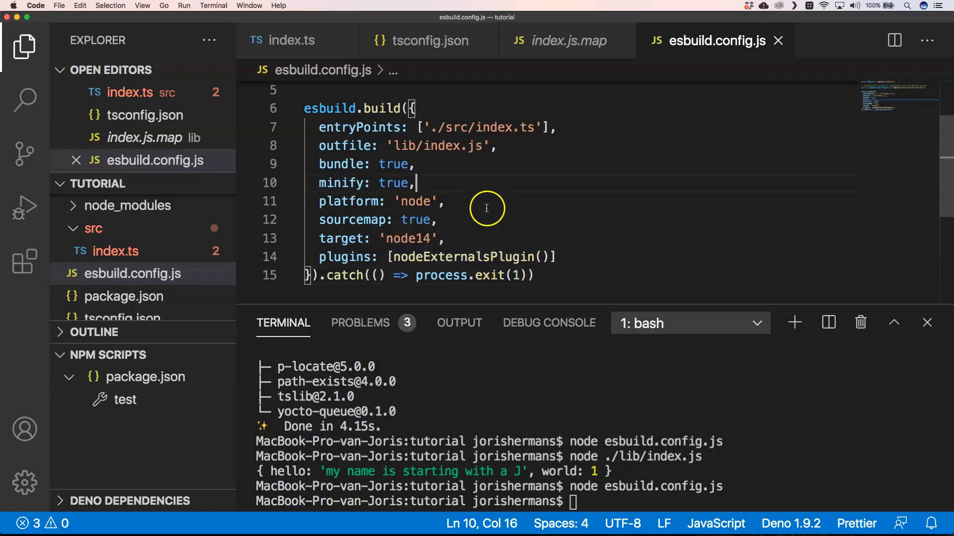